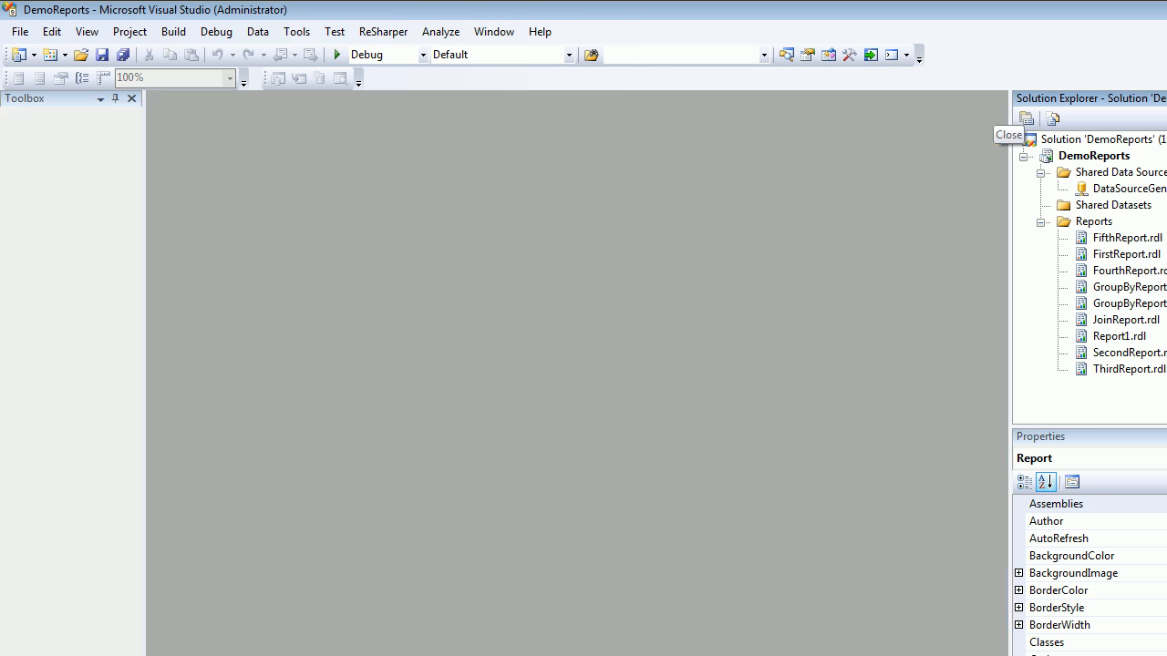
Step: Add a Report template item named GroupByReport3.rdl under the Reports folder
{"action": "right_click", "coordinate": [1093, 221]}
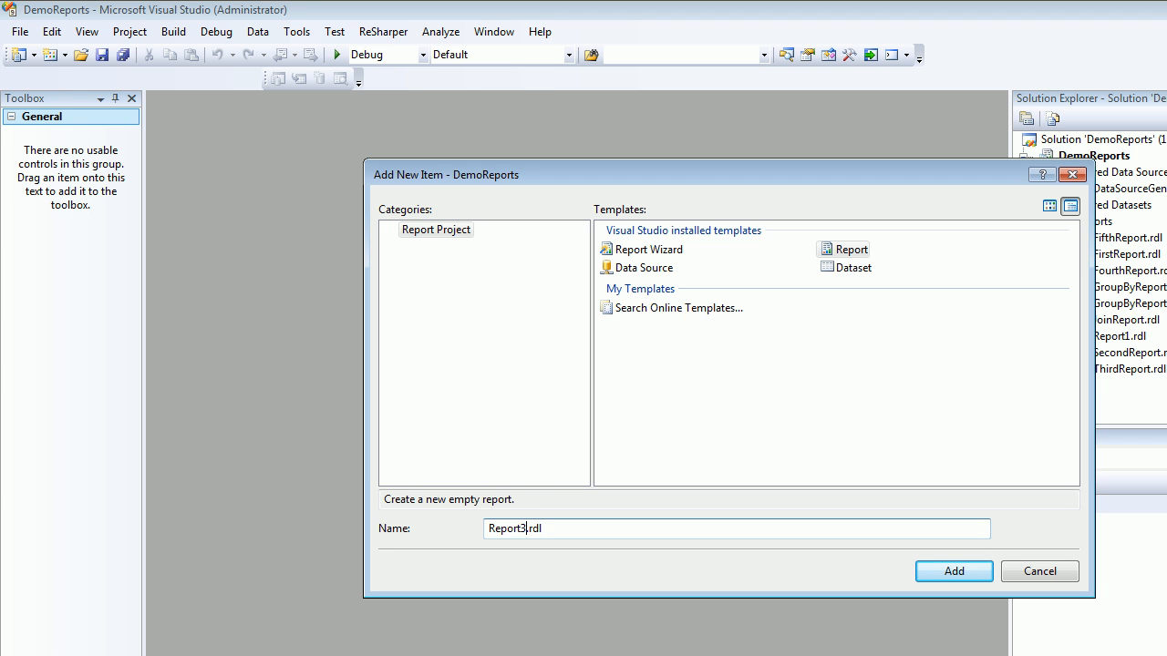
{"action": "type", "text": "GroupBy"}
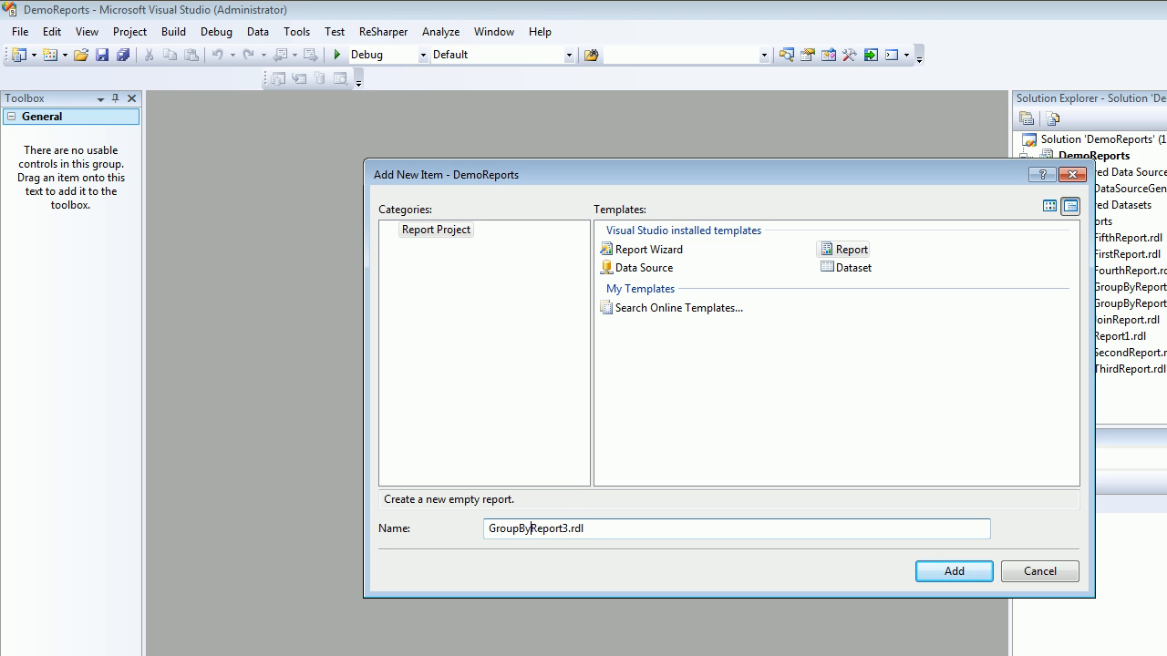
{"action": "left_click", "coordinate": [953, 571]}
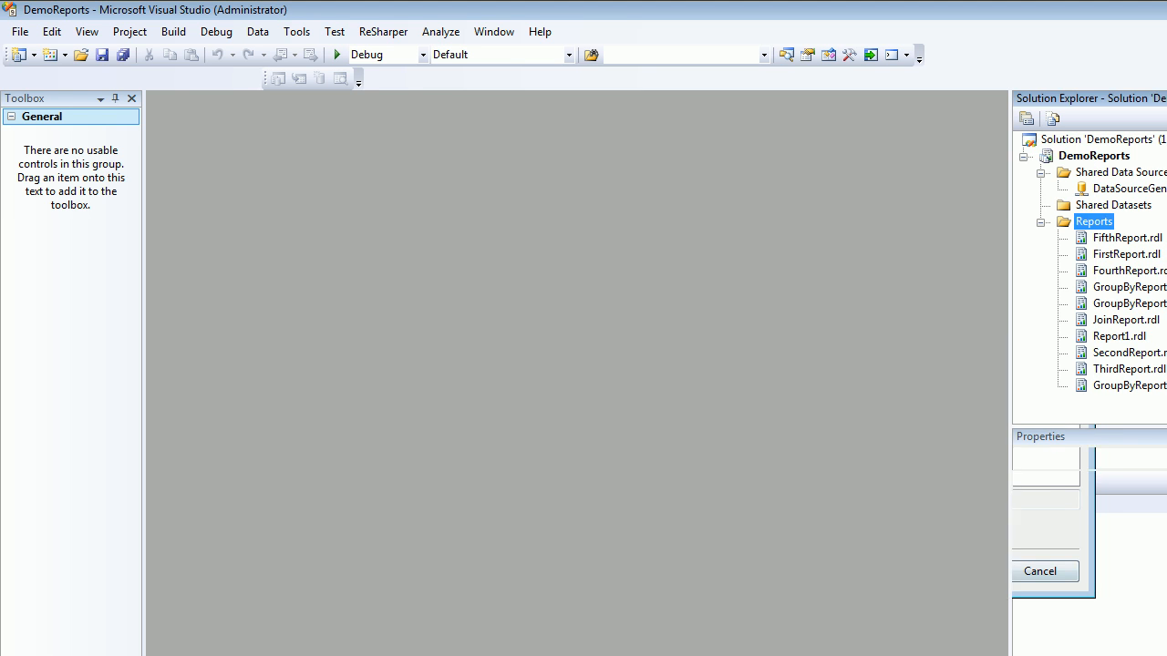
Step: Open GroupByReport3 and add an embedded dataset named DataSetGroupBy3
{"action": "double_click", "coordinate": [1128, 384]}
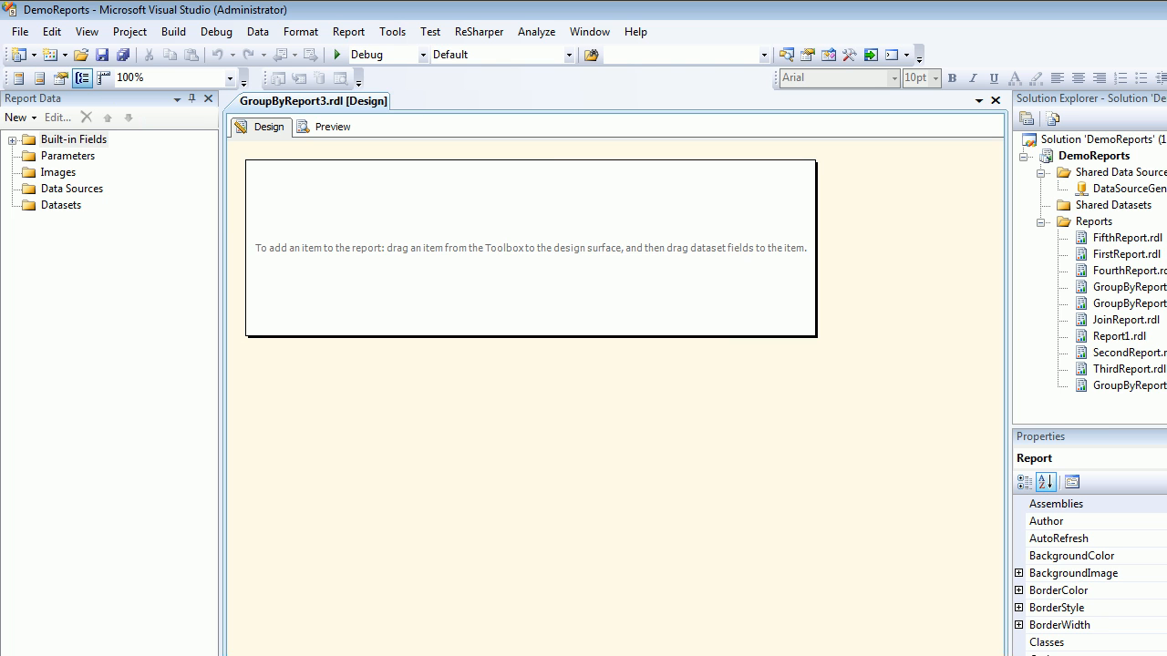
{"action": "right_click", "coordinate": [61, 205]}
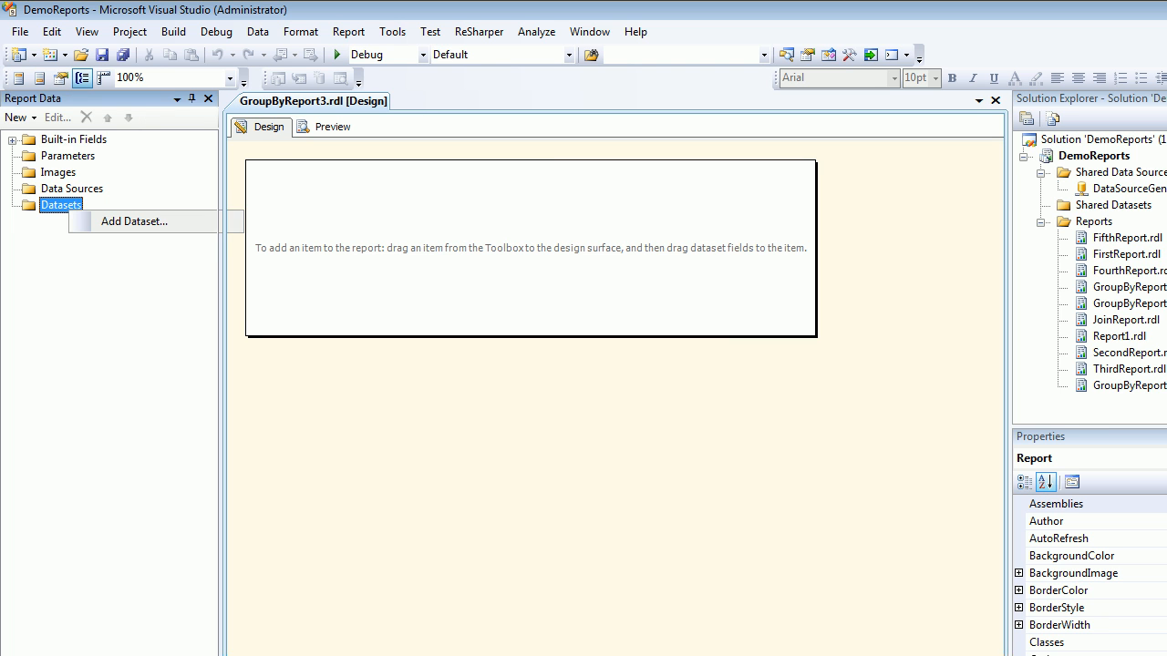
{"action": "left_click", "coordinate": [134, 222]}
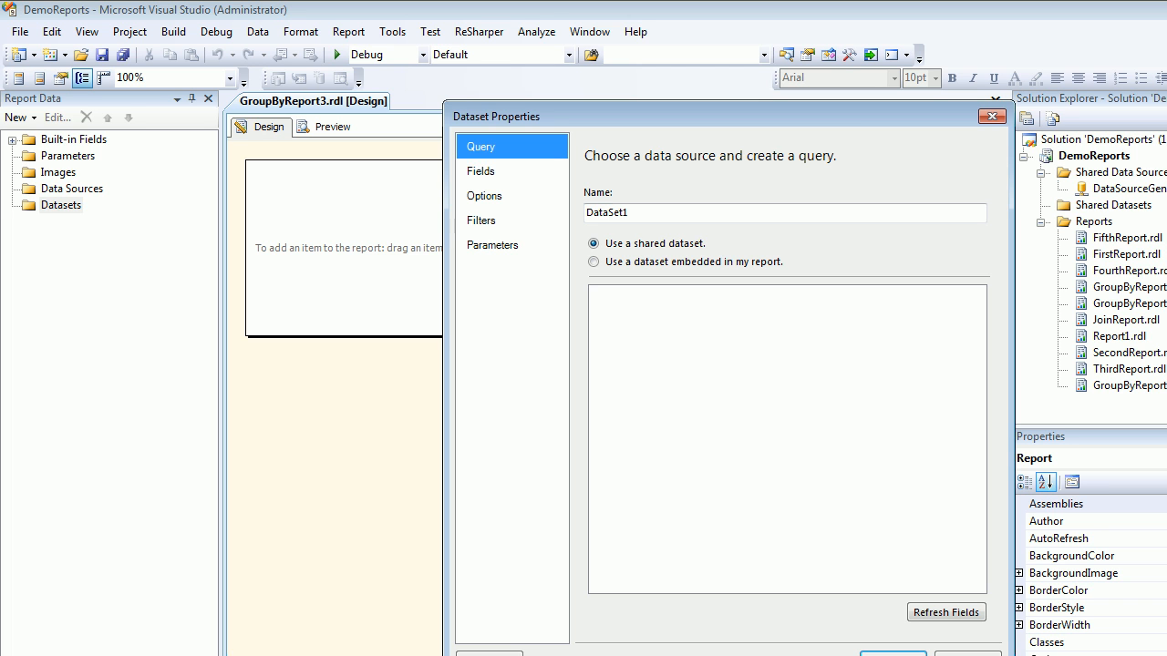
{"action": "left_click", "coordinate": [593, 262]}
{"action": "type", "text": "Gro"}
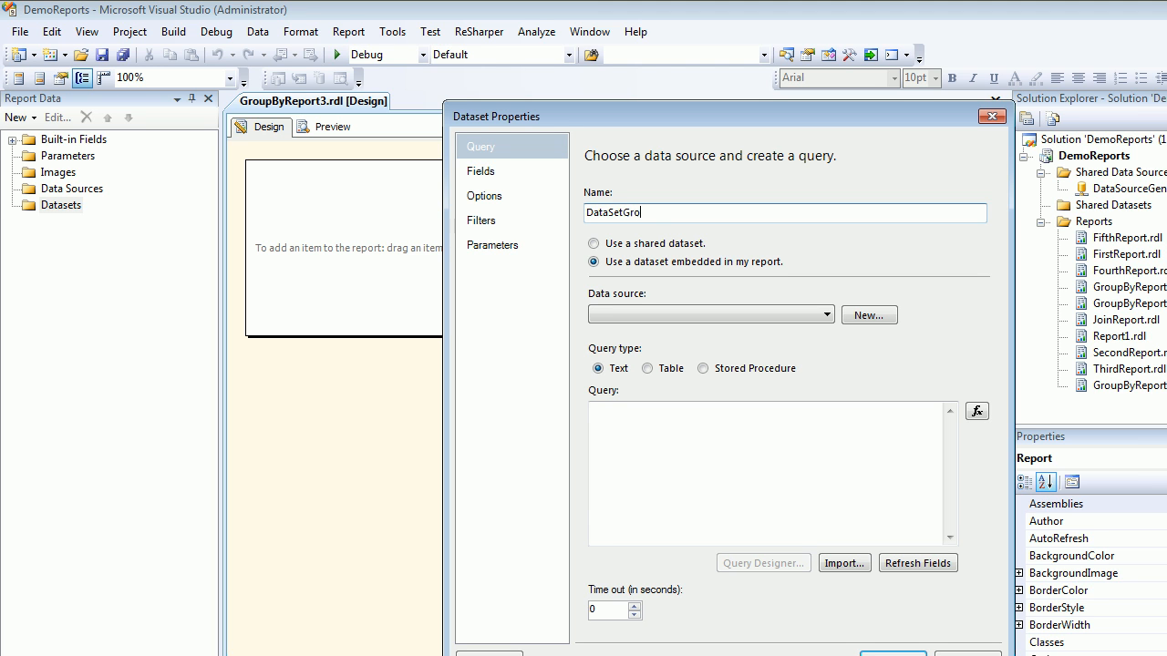
{"action": "type", "text": "up"}
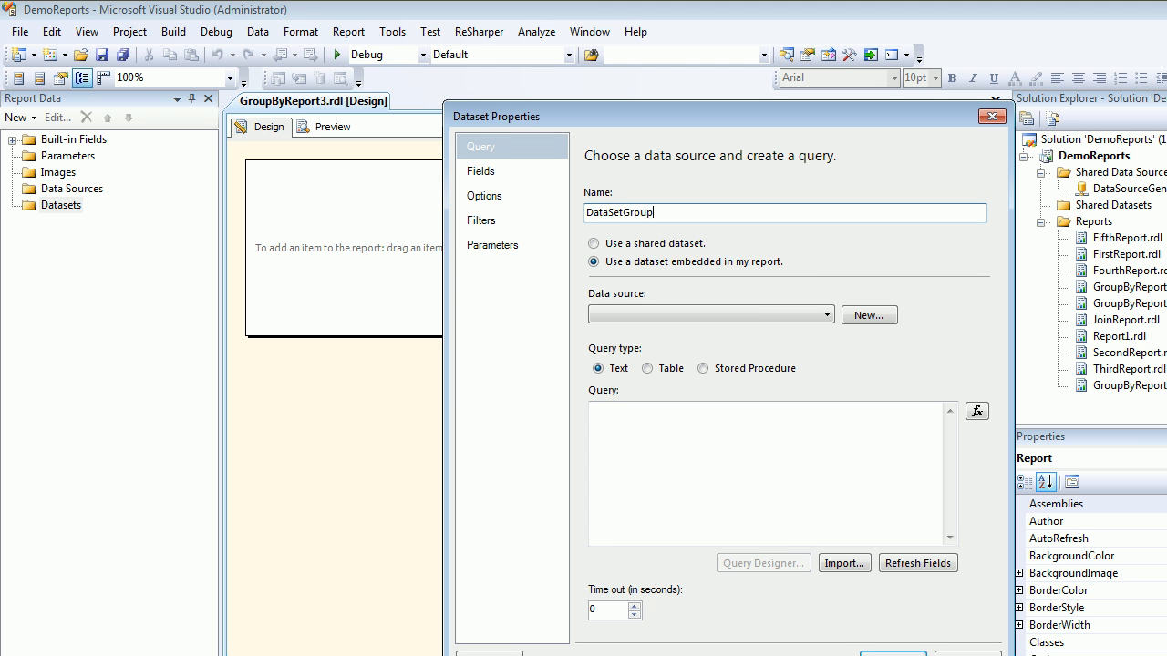
{"action": "type", "text": "By3"}
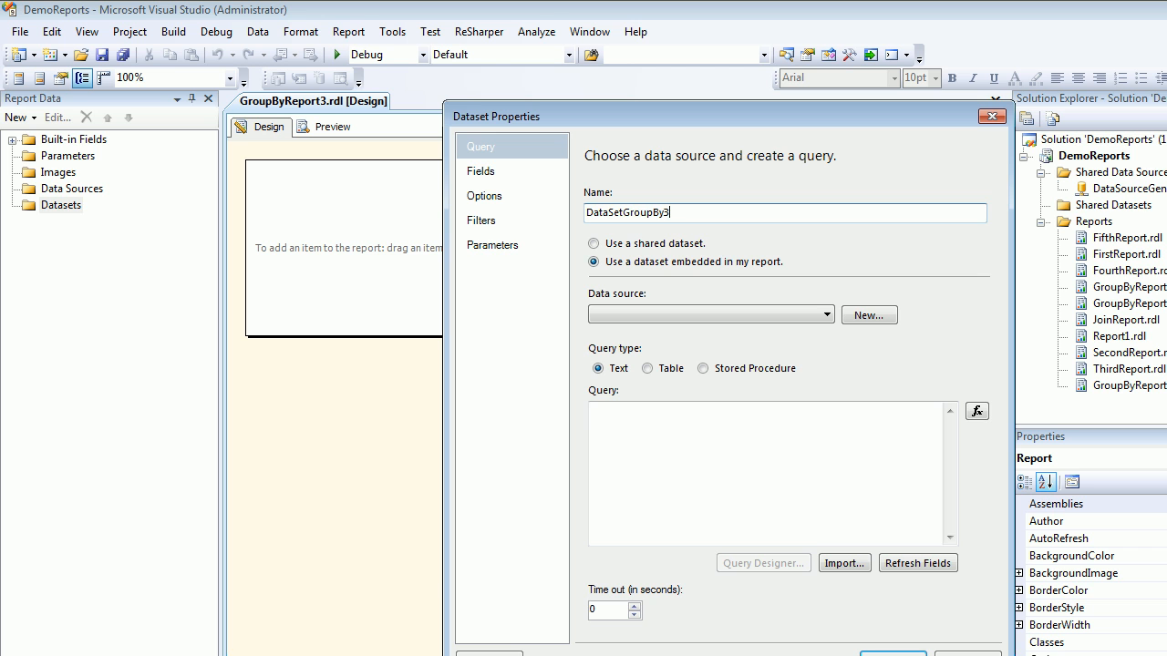
Step: Give the dataset a new data source referencing the shared DataSourceGeneric
{"action": "left_click", "coordinate": [867, 314]}
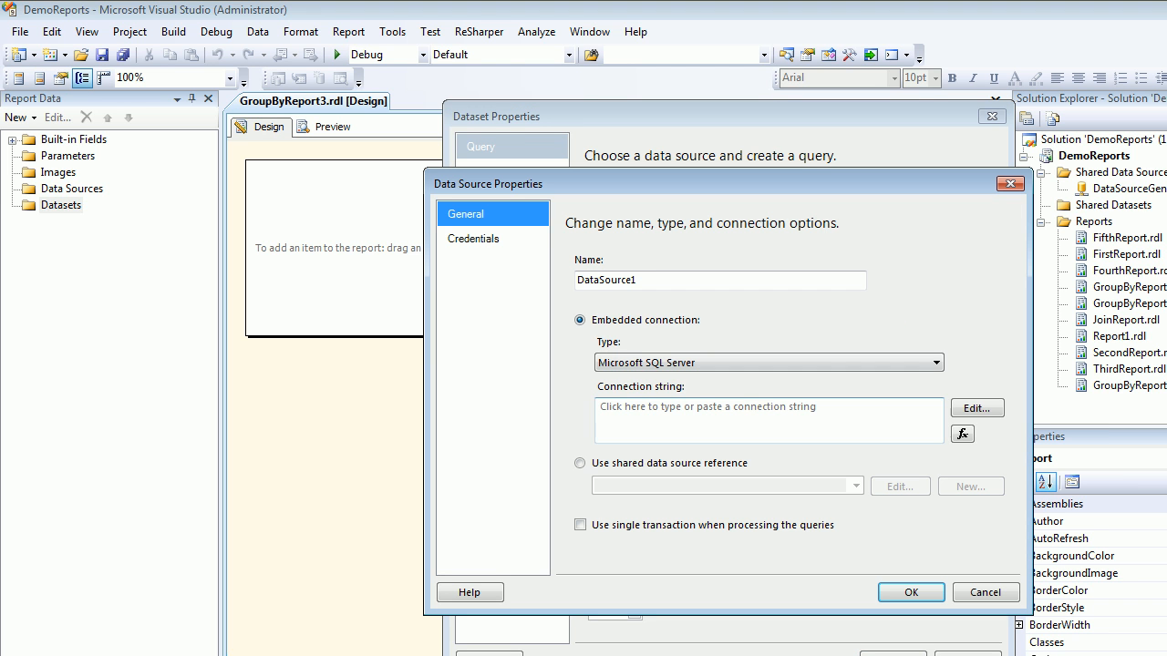
{"action": "left_click", "coordinate": [580, 463]}
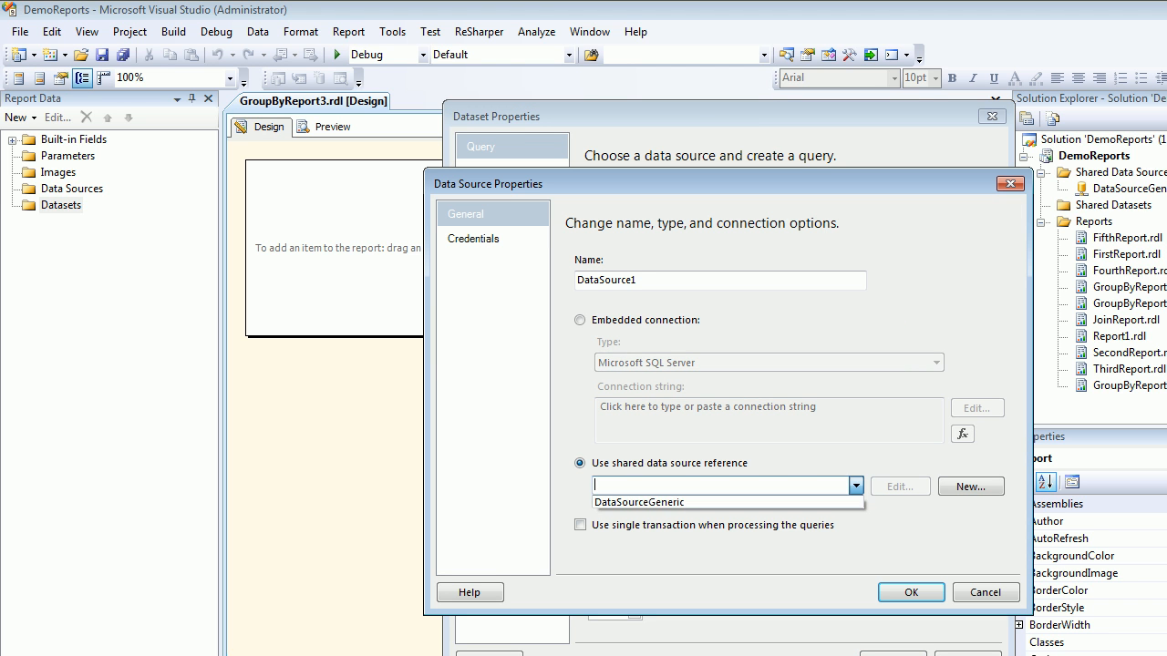
{"action": "left_click", "coordinate": [909, 592]}
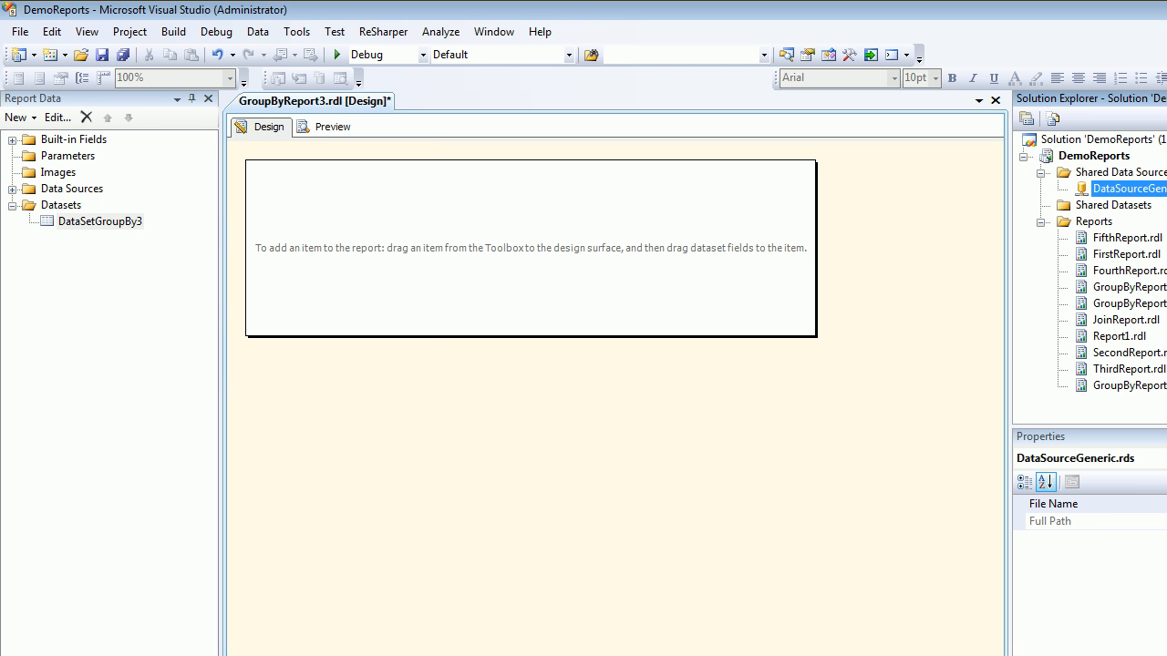
Step: In Query Designer, add the Customers and Products tables alongside Orders and Order Details
{"action": "right_click", "coordinate": [100, 220]}
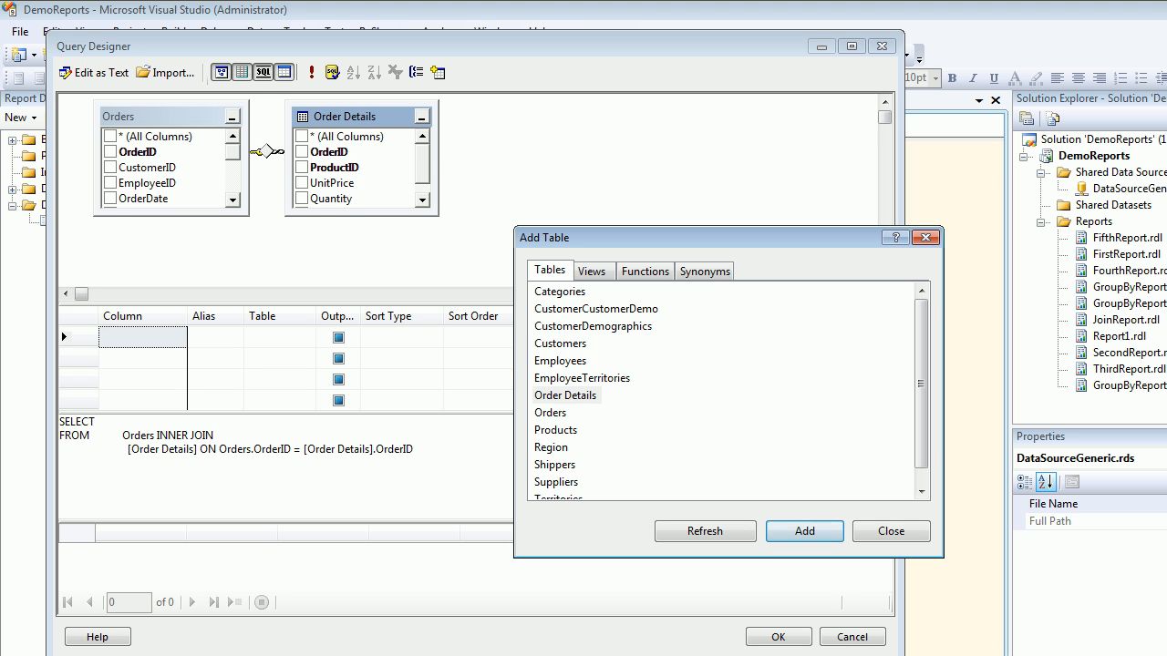
{"action": "left_click", "coordinate": [804, 532]}
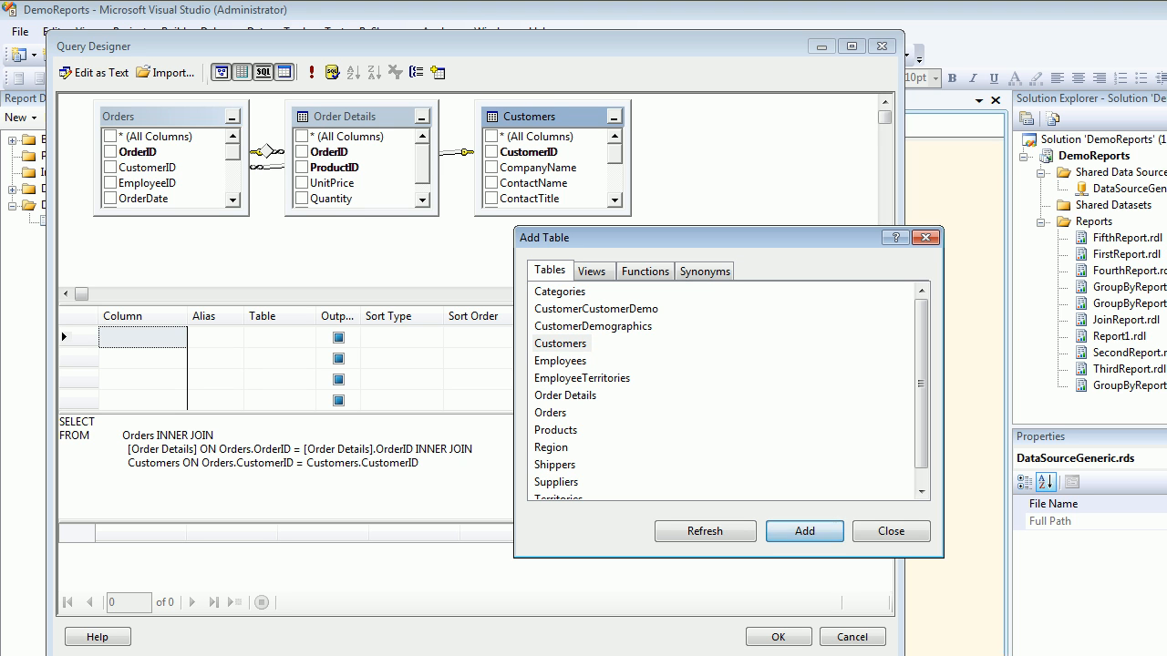
{"action": "left_click", "coordinate": [556, 429]}
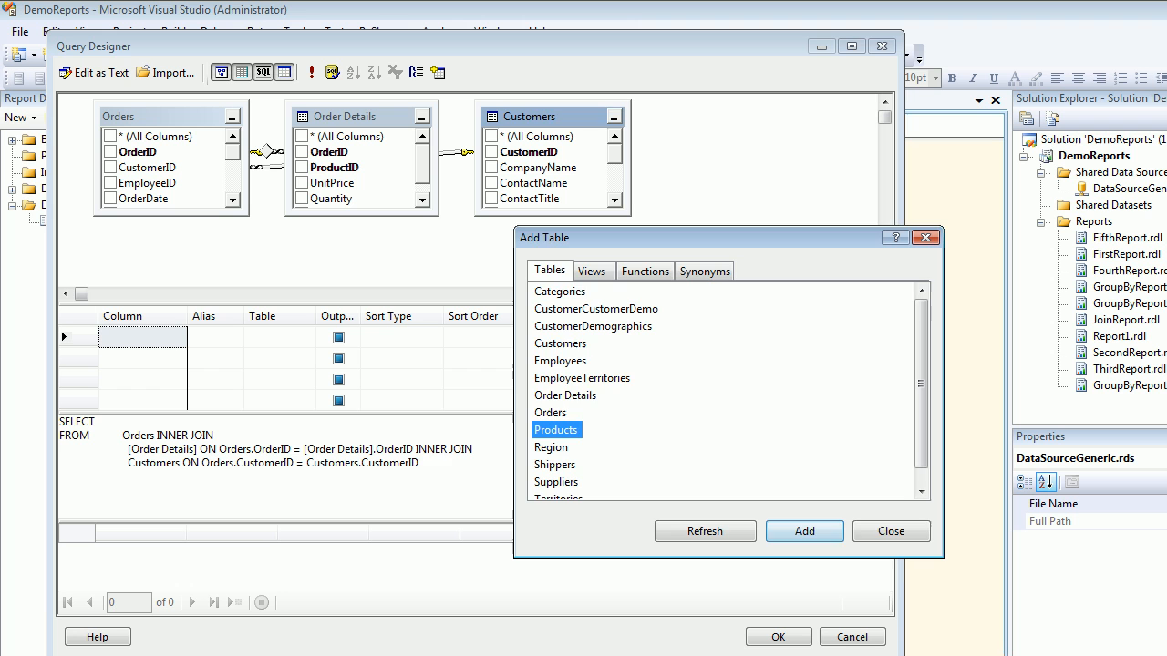
{"action": "left_click", "coordinate": [804, 531]}
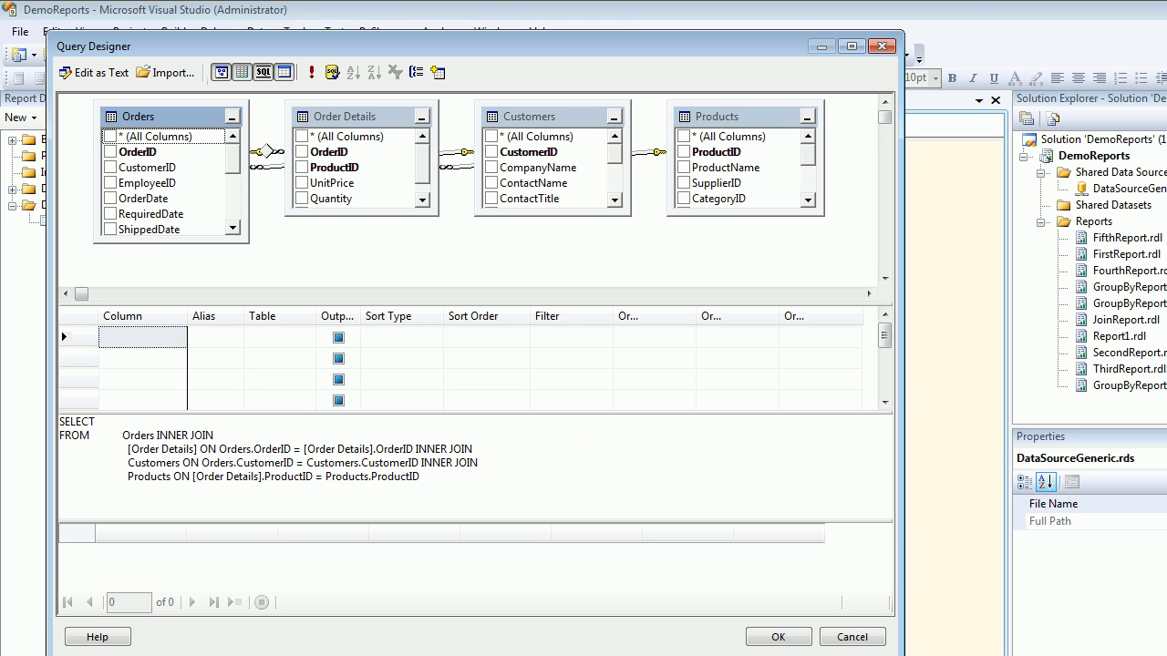
Step: Tick OrderDate, OrderID, UnitPrice and Quantity in Query Designer and accept the query
{"action": "left_click", "coordinate": [110, 199]}
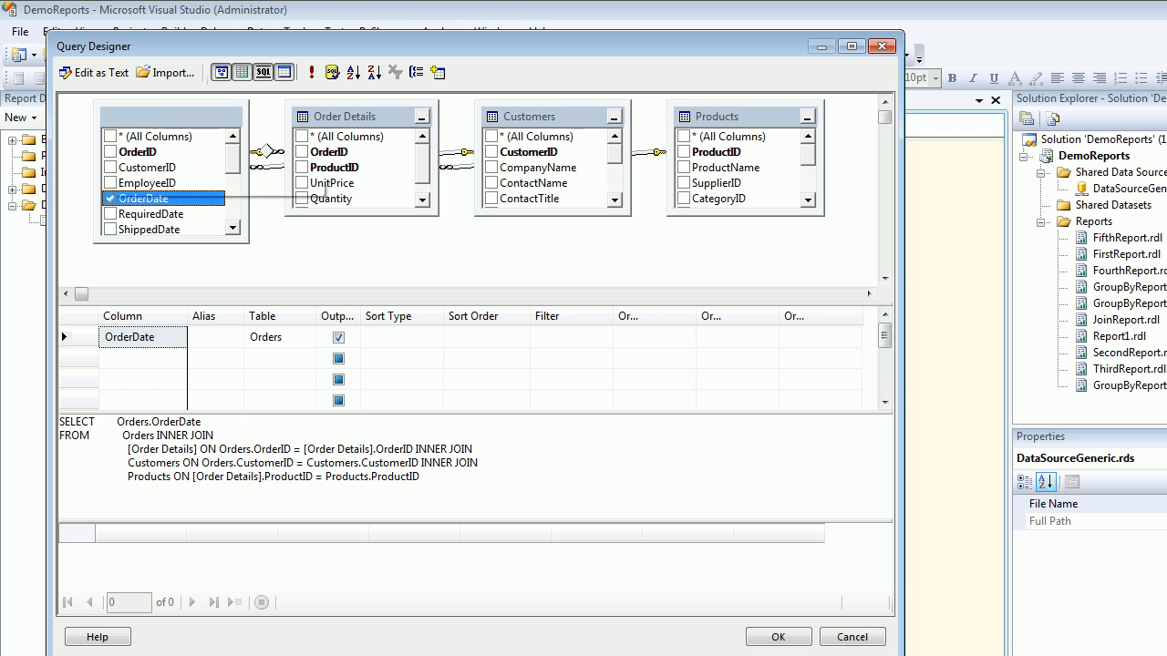
{"action": "left_click", "coordinate": [108, 151]}
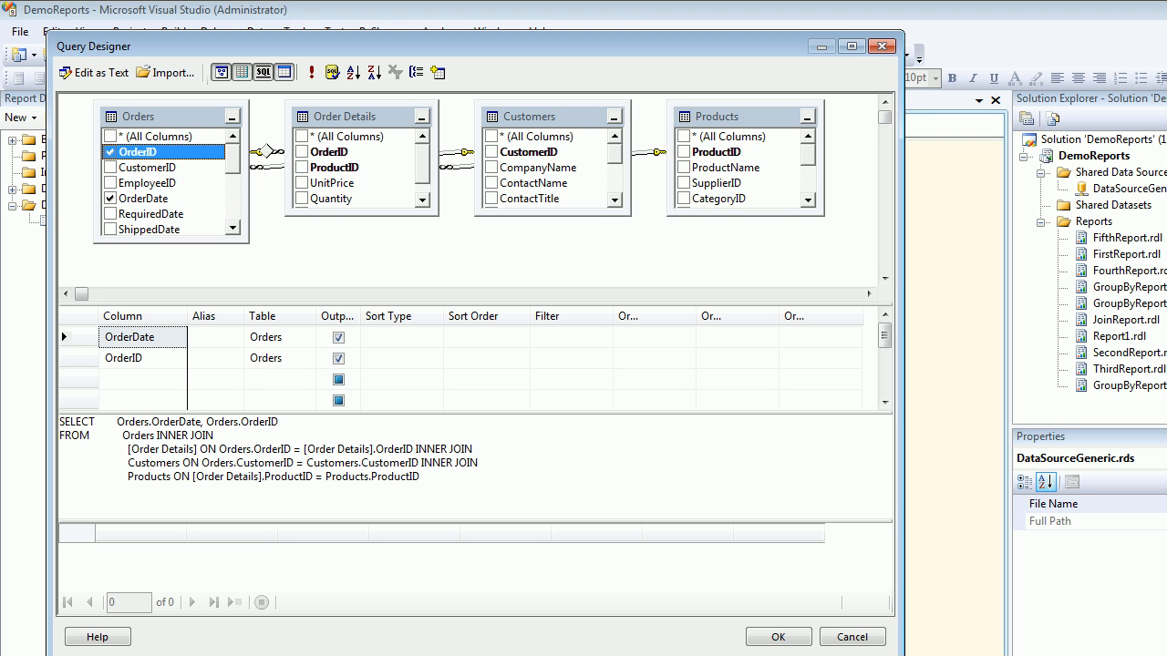
{"action": "mouse_move", "coordinate": [333, 183]}
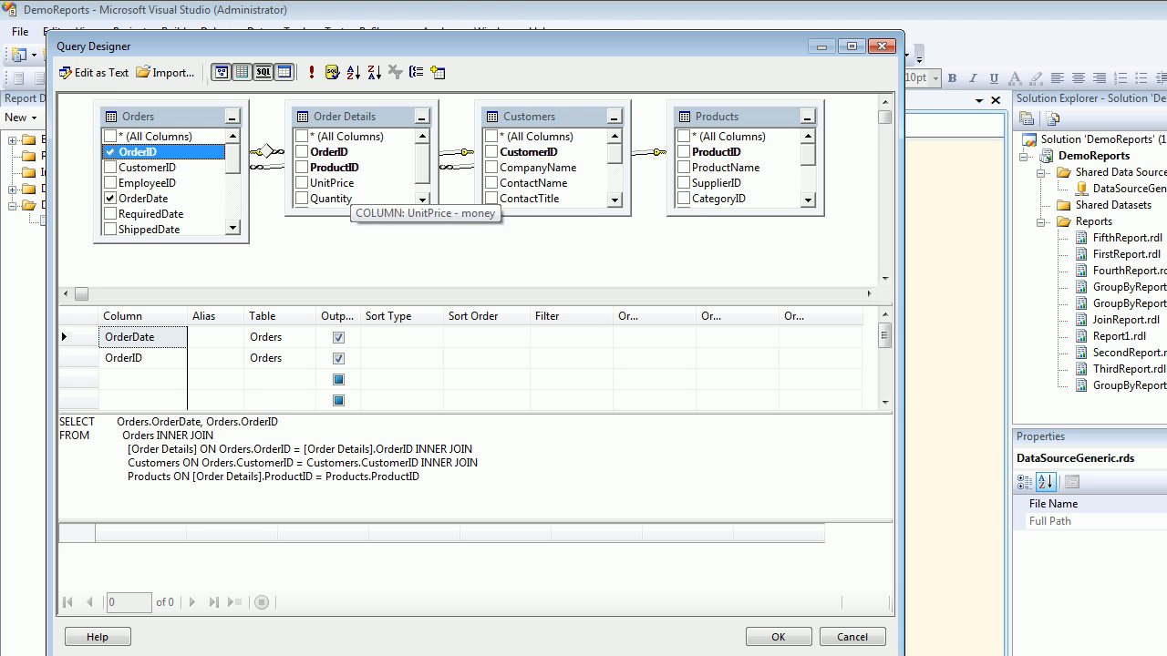
{"action": "left_click", "coordinate": [301, 182]}
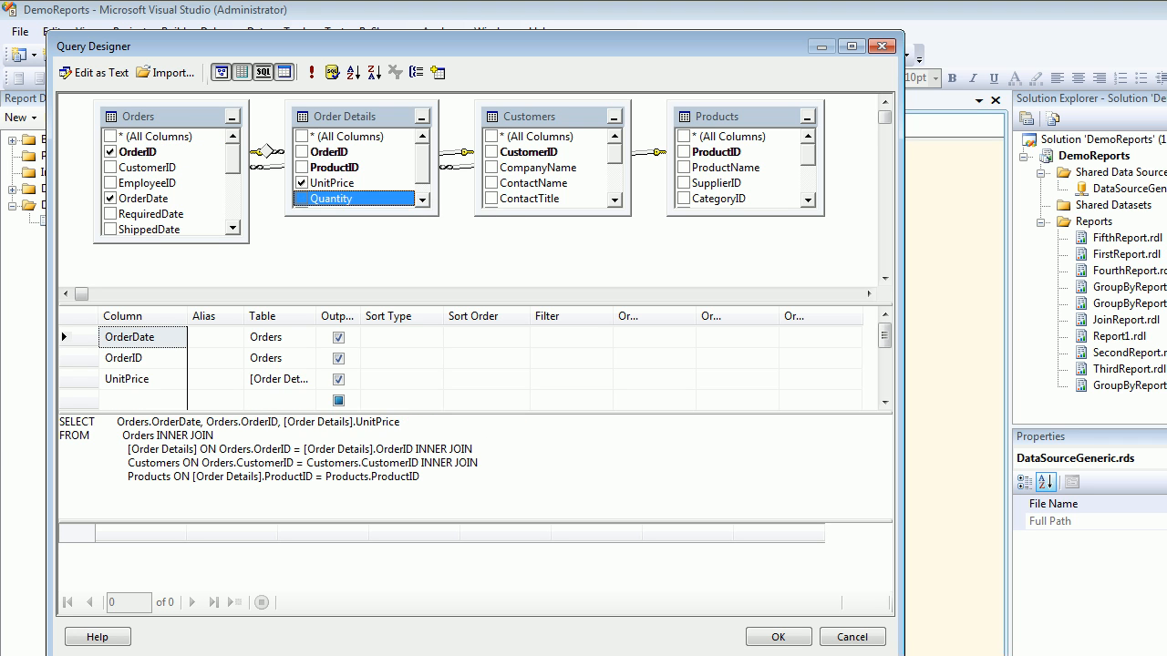
{"action": "left_click", "coordinate": [301, 183]}
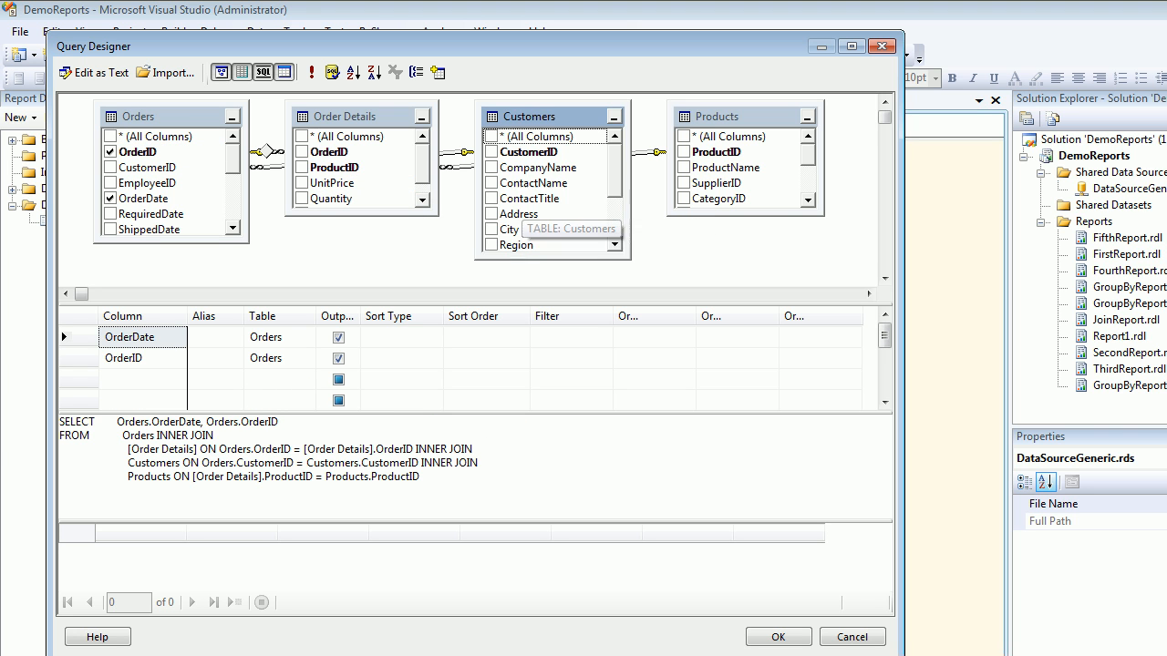
{"action": "left_click", "coordinate": [302, 183]}
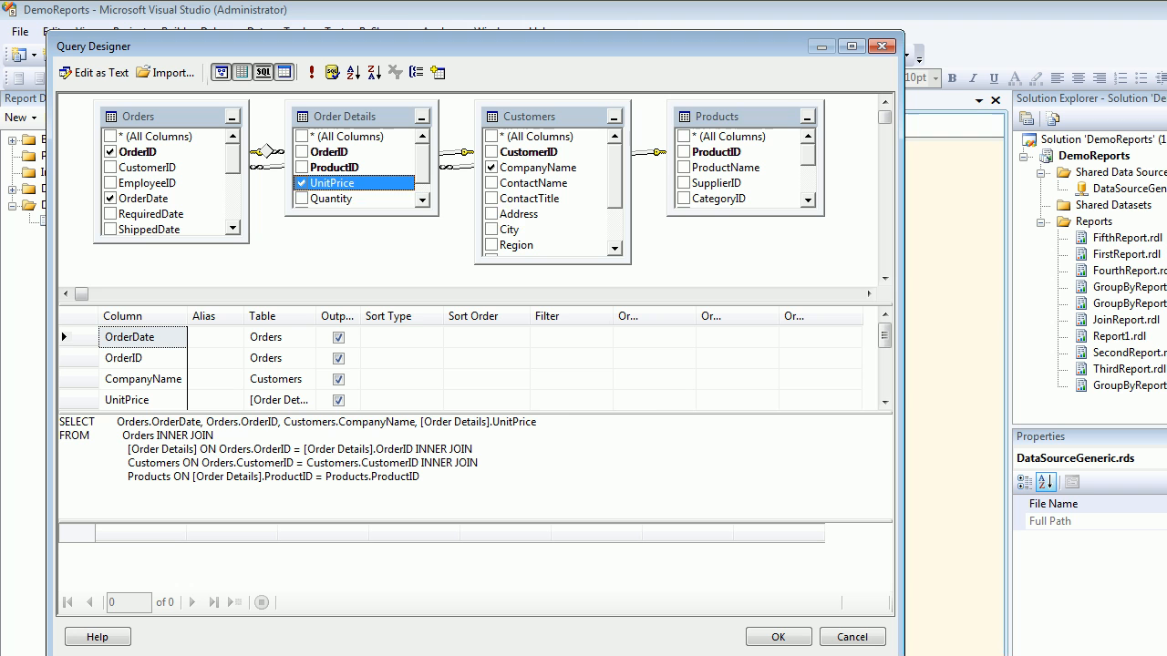
{"action": "left_click", "coordinate": [301, 198]}
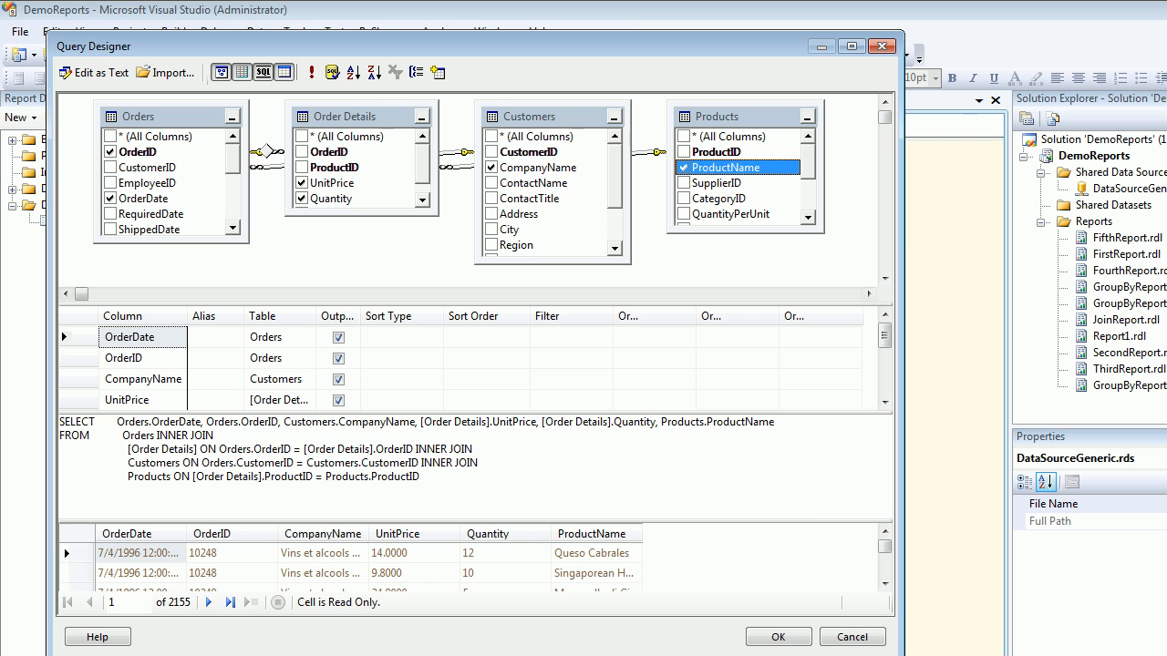
{"action": "left_click", "coordinate": [776, 636]}
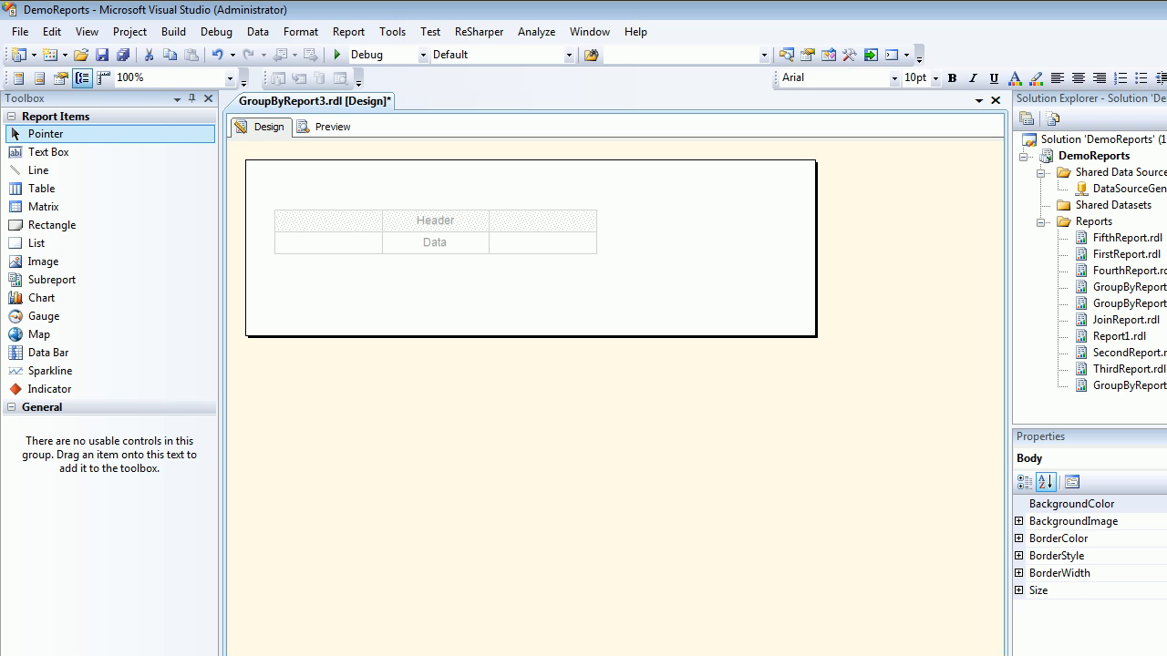
Step: Set the table header row's BackgroundColor to light blue
{"action": "left_click", "coordinate": [435, 220]}
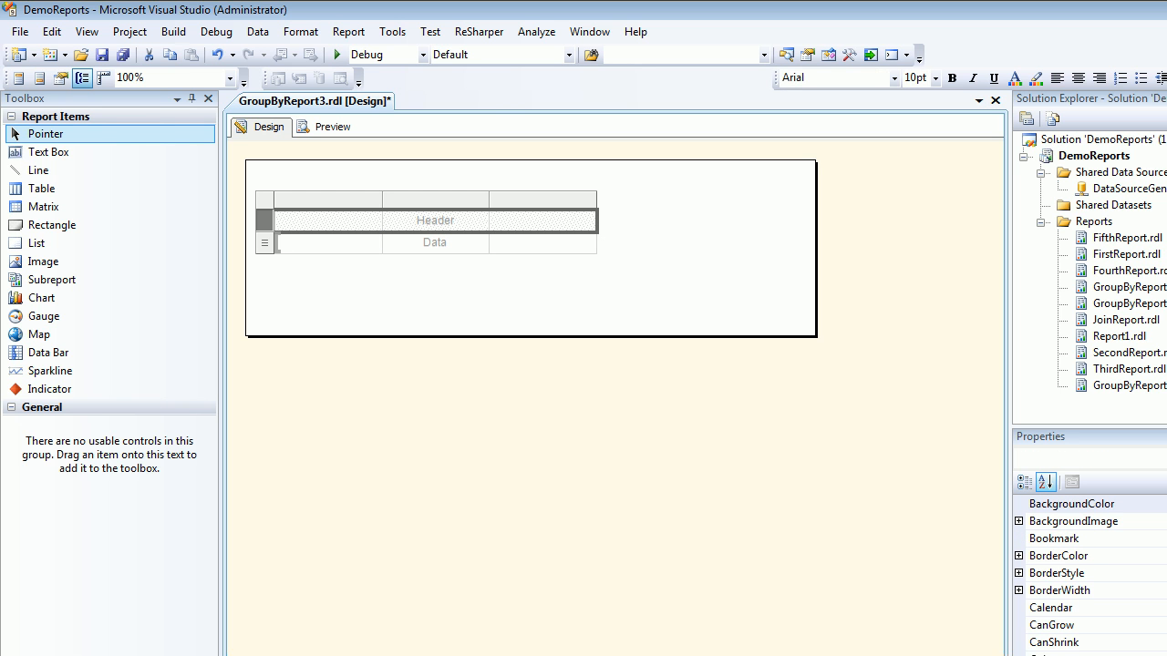
{"action": "left_click", "coordinate": [1071, 503]}
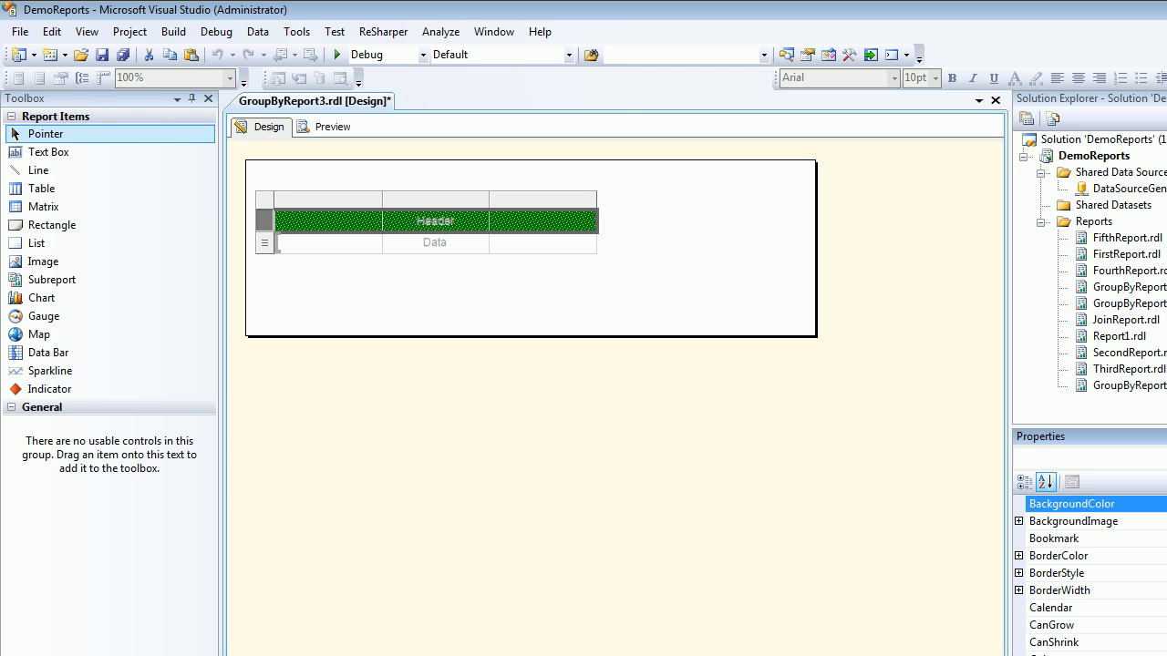
{"action": "left_click", "coordinate": [328, 243]}
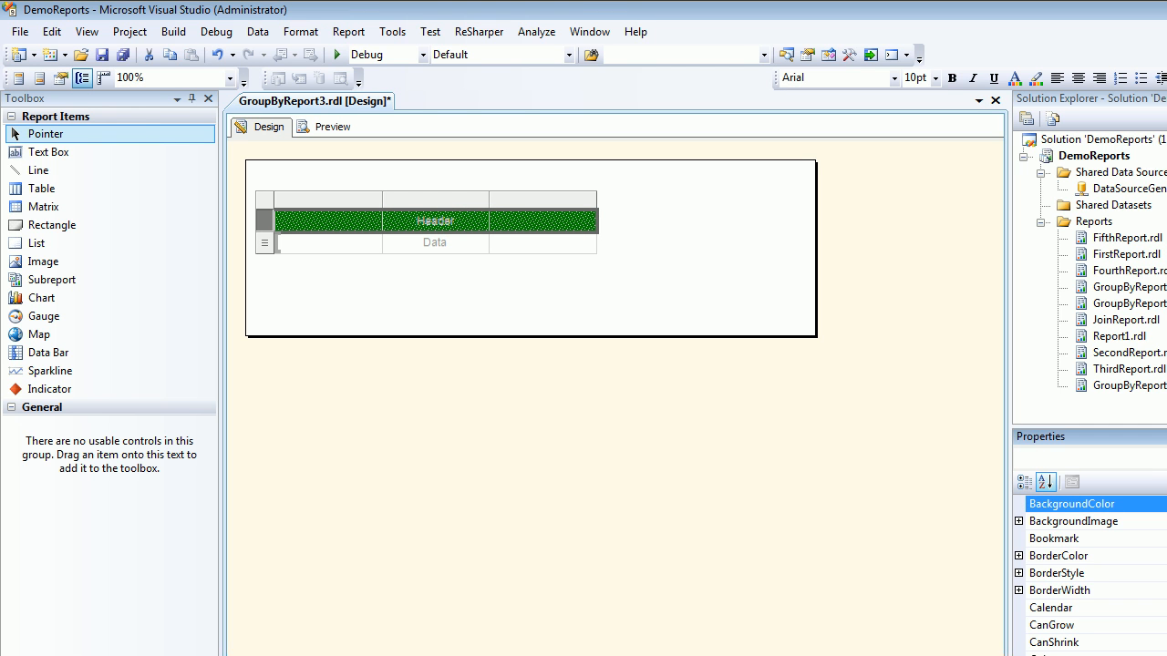
{"action": "left_click", "coordinate": [435, 220]}
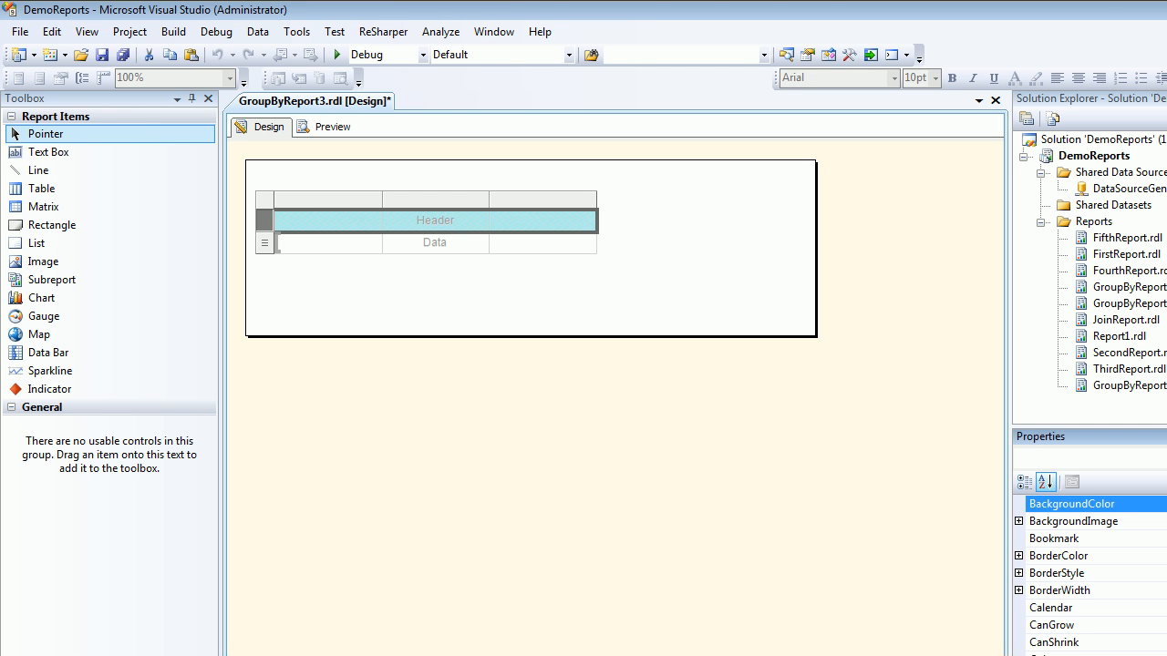
{"action": "left_click", "coordinate": [328, 242]}
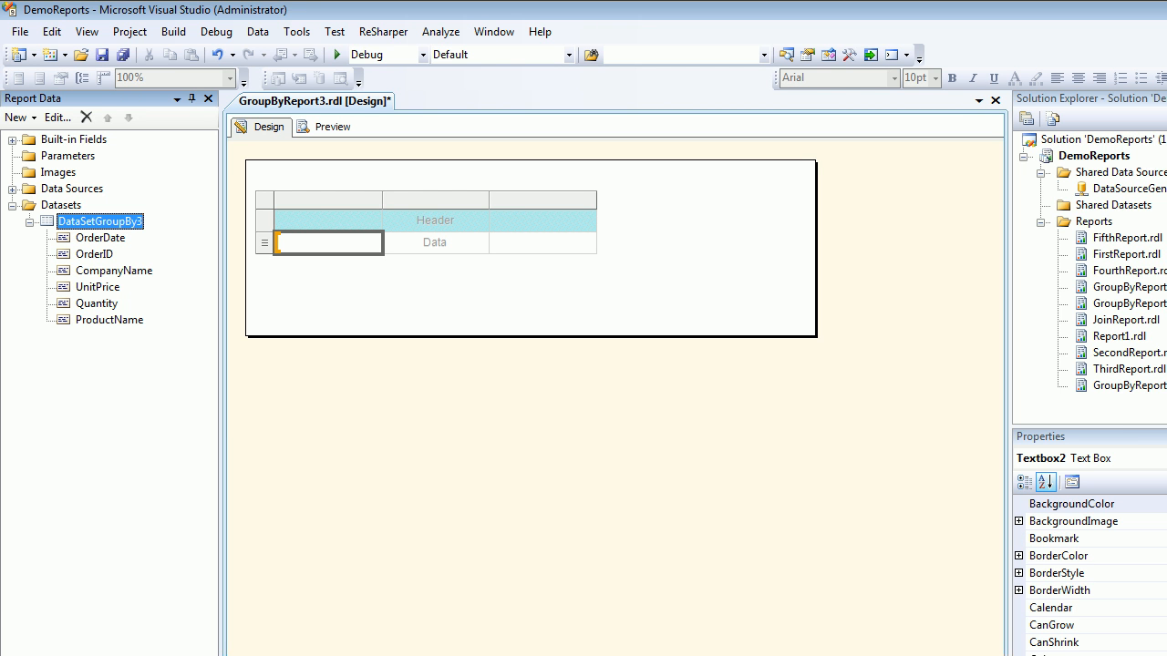
Step: Place OrderDate, OrderID and ProductName in cells and insert right-hand columns for Unit Price and Quantity
{"action": "left_click", "coordinate": [326, 219]}
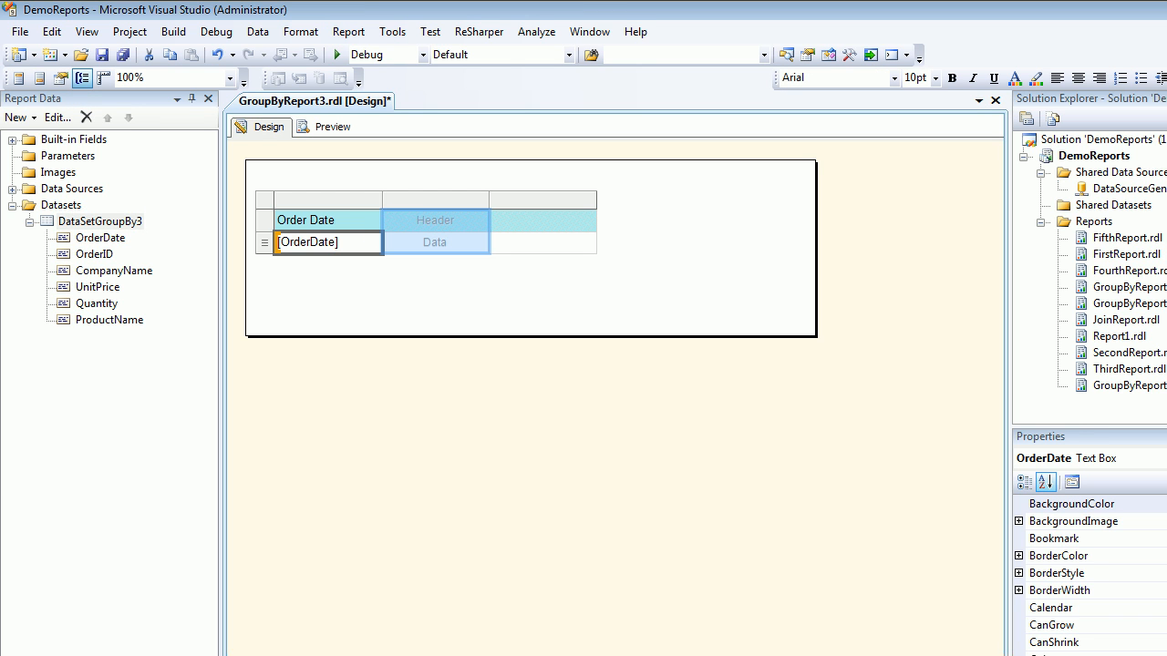
{"action": "left_click", "coordinate": [436, 242]}
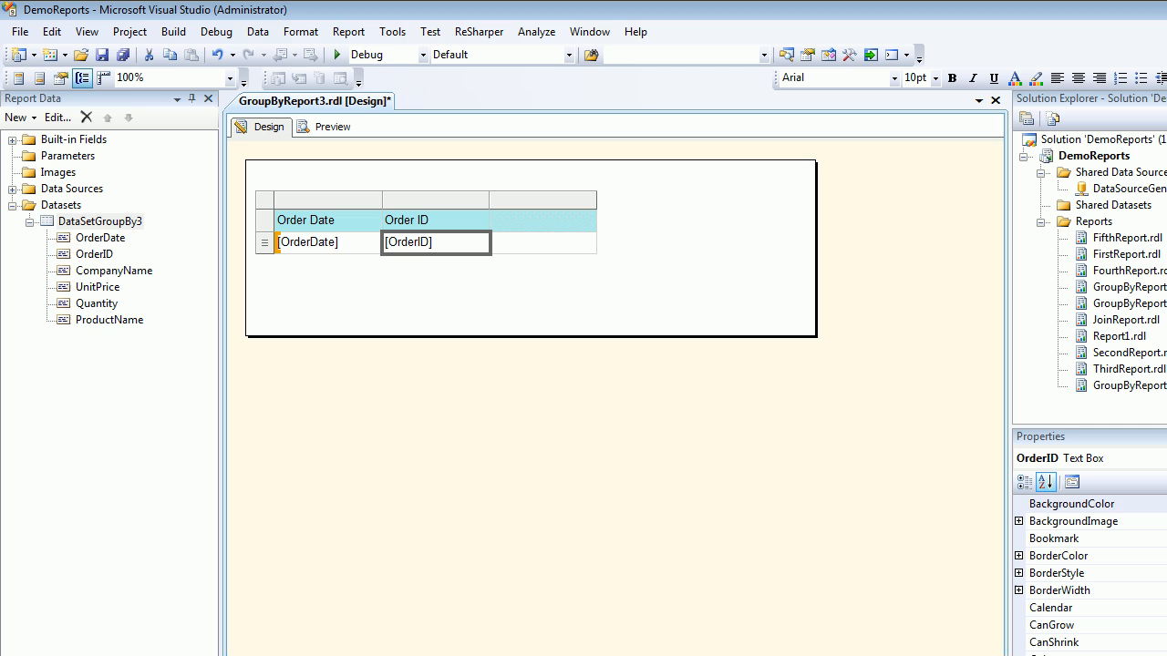
{"action": "left_click", "coordinate": [542, 242]}
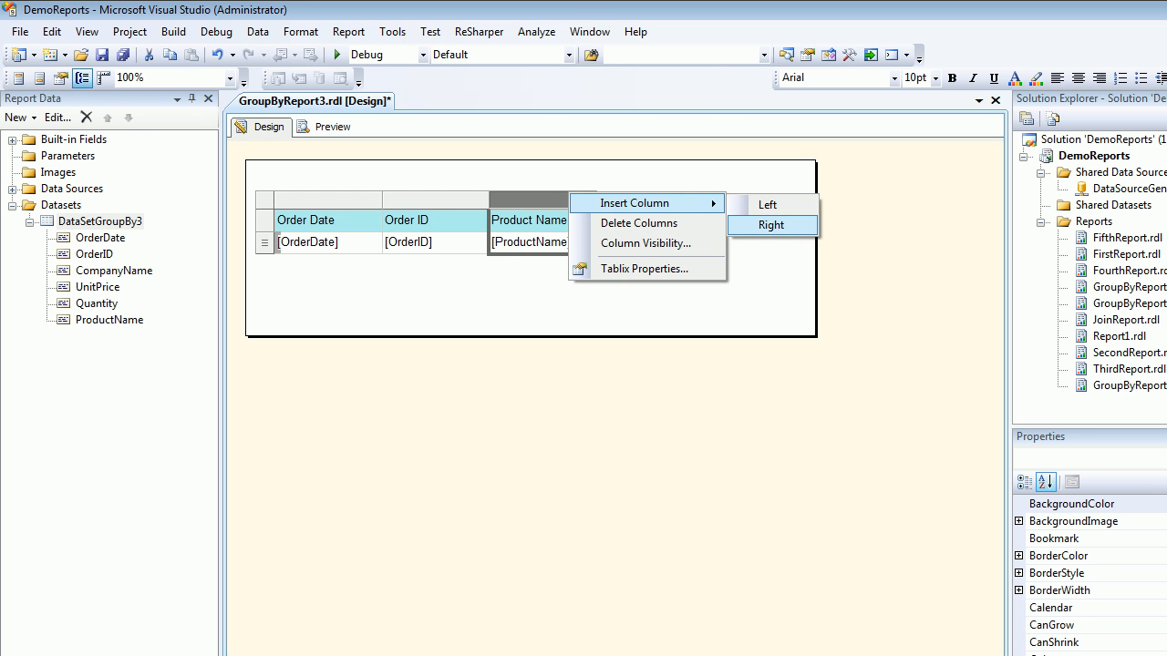
{"action": "left_click", "coordinate": [770, 225]}
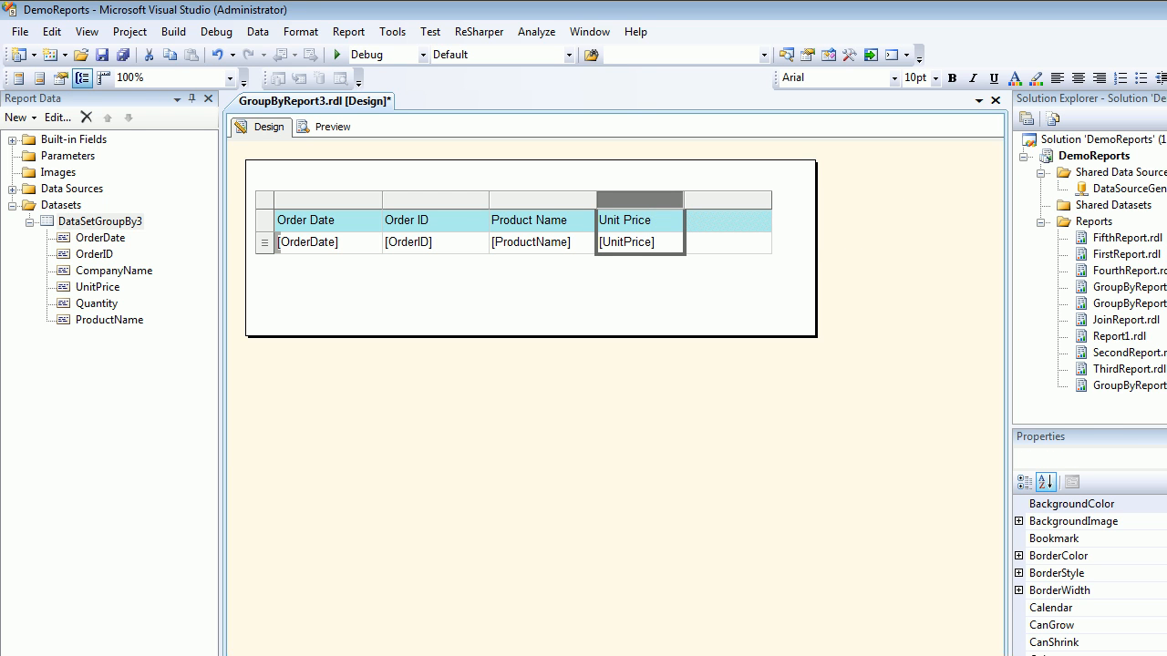
{"action": "left_click", "coordinate": [727, 242]}
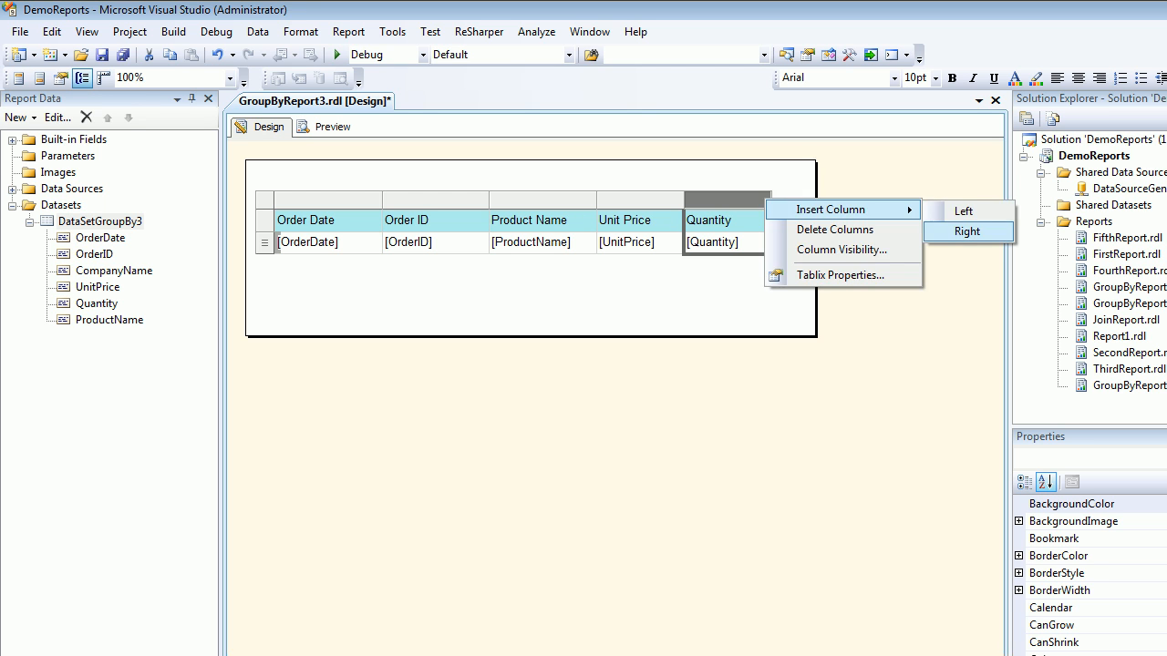
{"action": "left_click", "coordinate": [967, 231]}
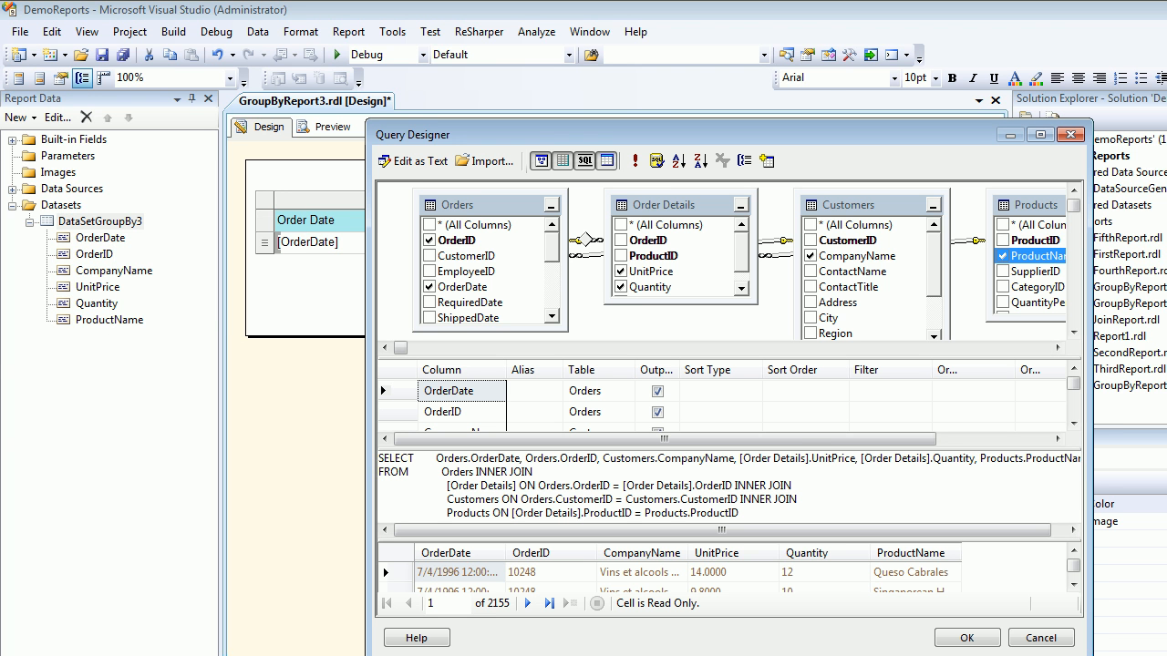
Step: Tick Customers.ContactName in the query and confirm the revised dataset
{"action": "left_click", "coordinate": [809, 271]}
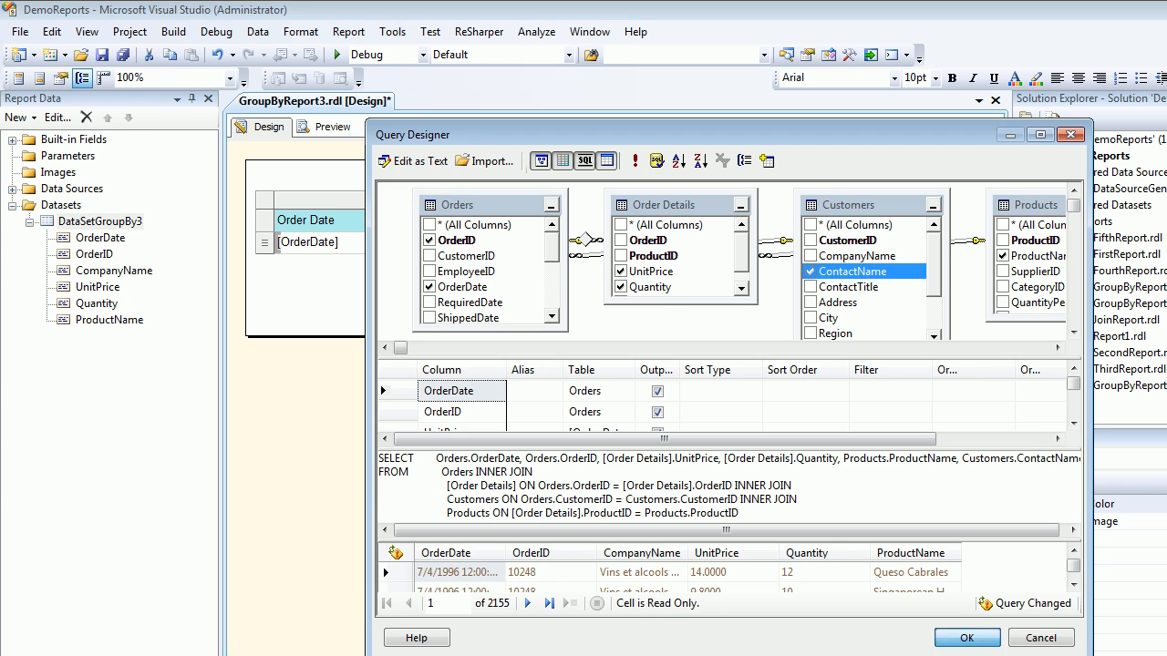
{"action": "left_click", "coordinate": [965, 637]}
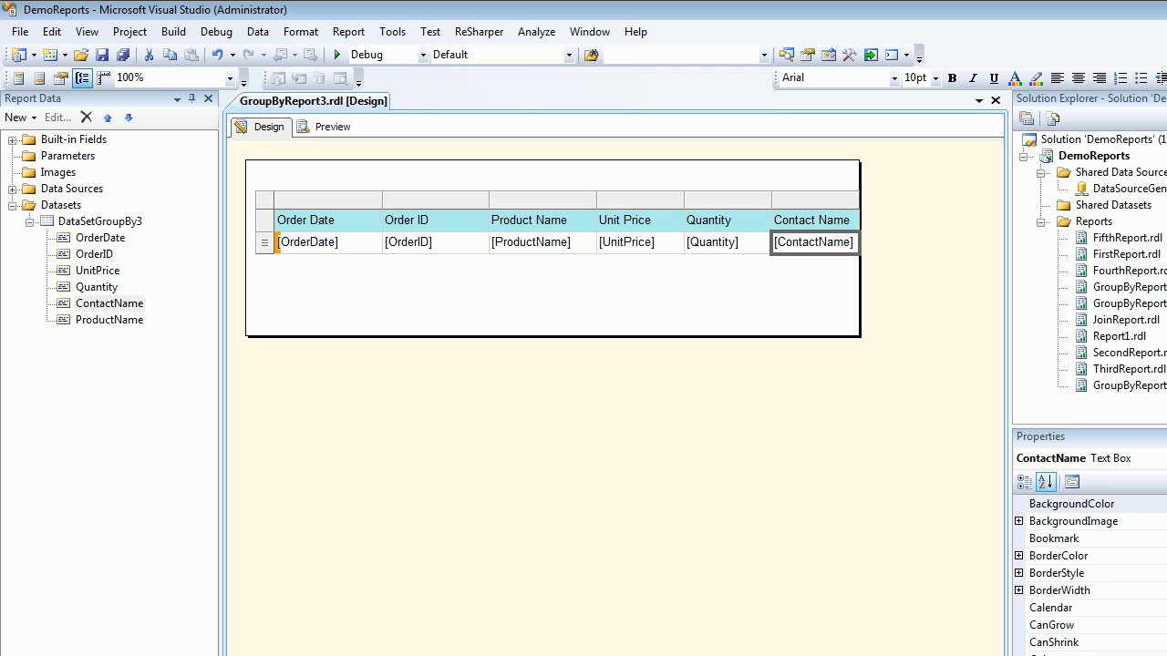
Step: Widen the table columns and preview the report's individual order lines
{"action": "left_click", "coordinate": [814, 198]}
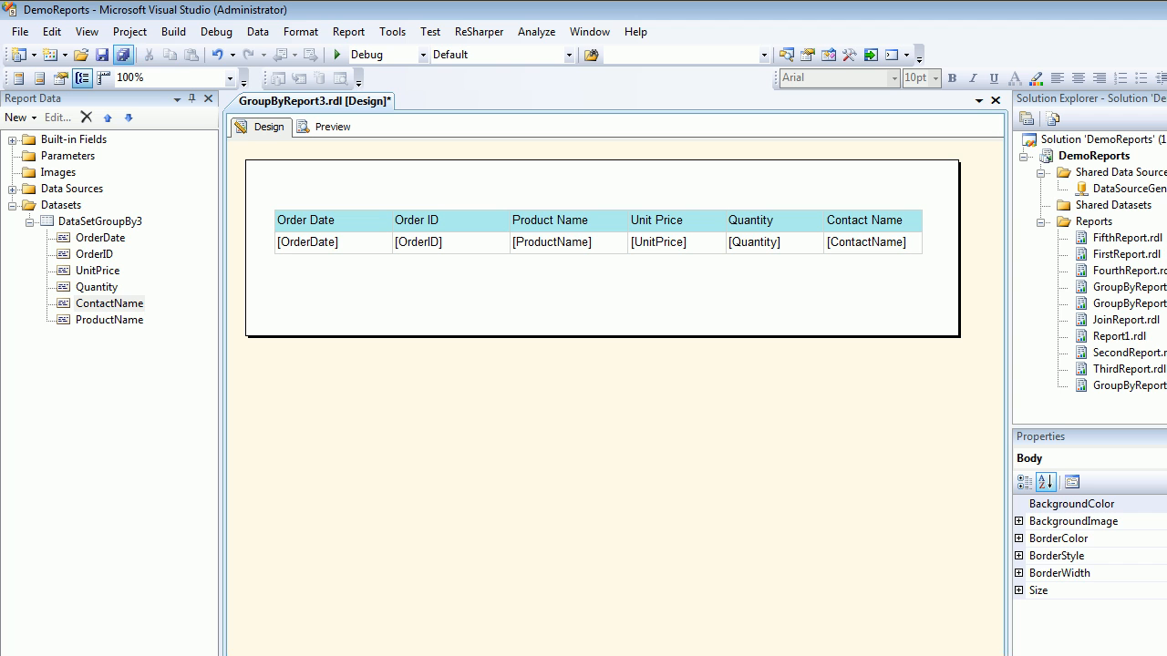
{"action": "left_click", "coordinate": [332, 127]}
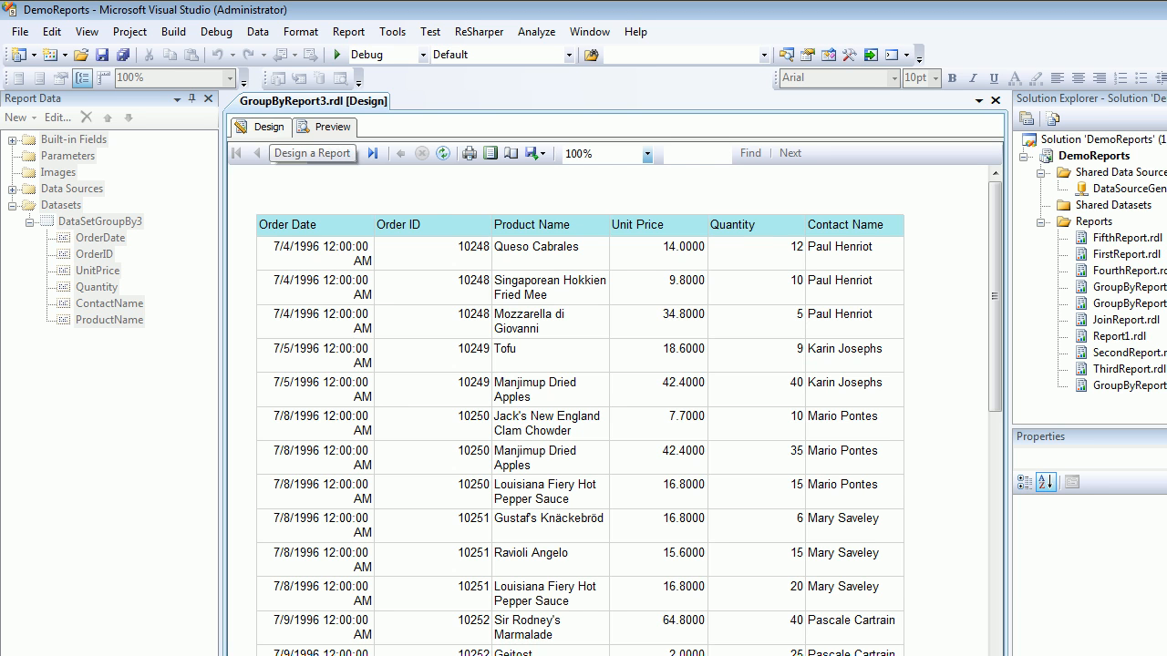
Step: Switch back to the report's Design view
{"action": "left_click", "coordinate": [268, 127]}
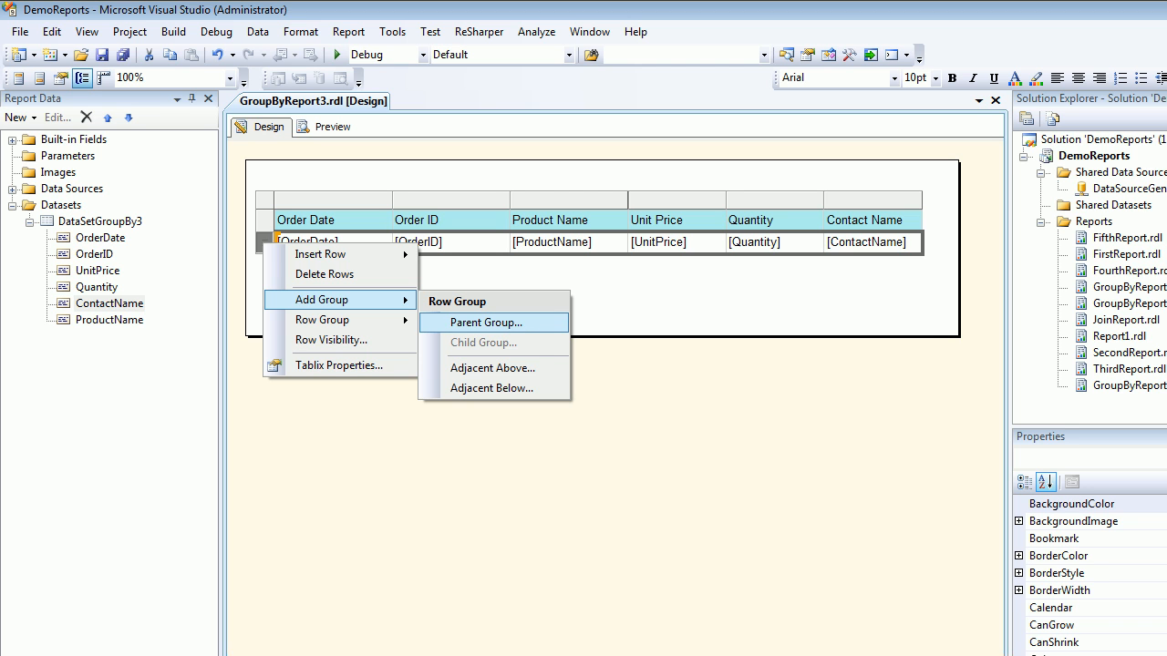
Step: Add a parent row group on [OrderDate] with a group header, then preview it
{"action": "left_click", "coordinate": [487, 322]}
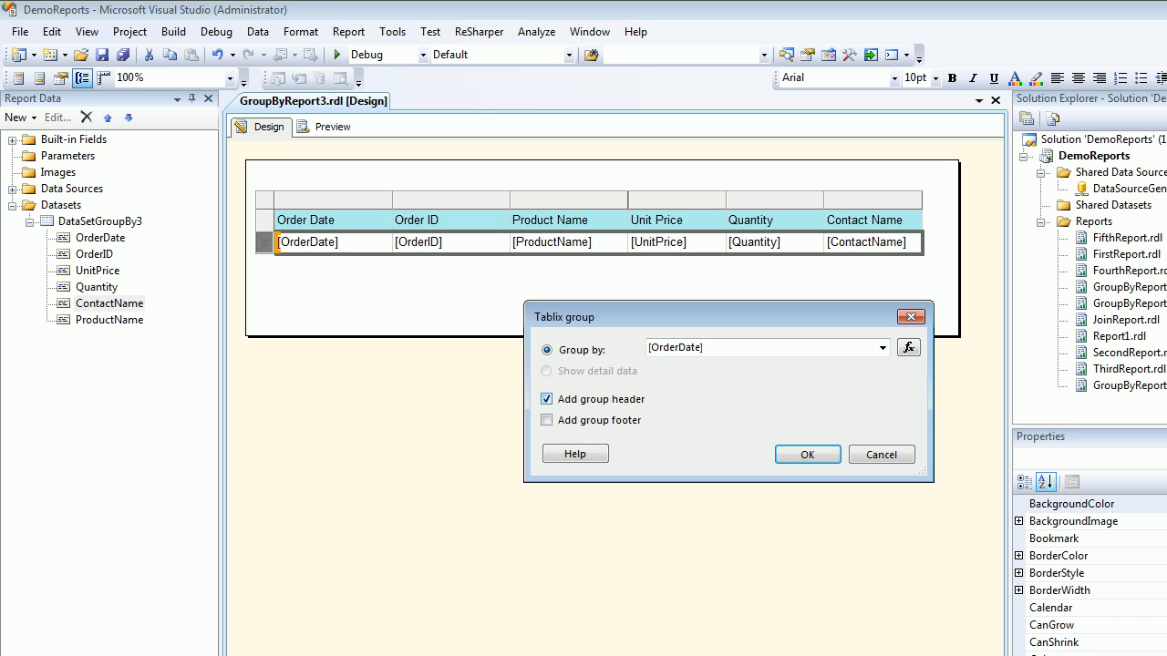
{"action": "left_click", "coordinate": [806, 454]}
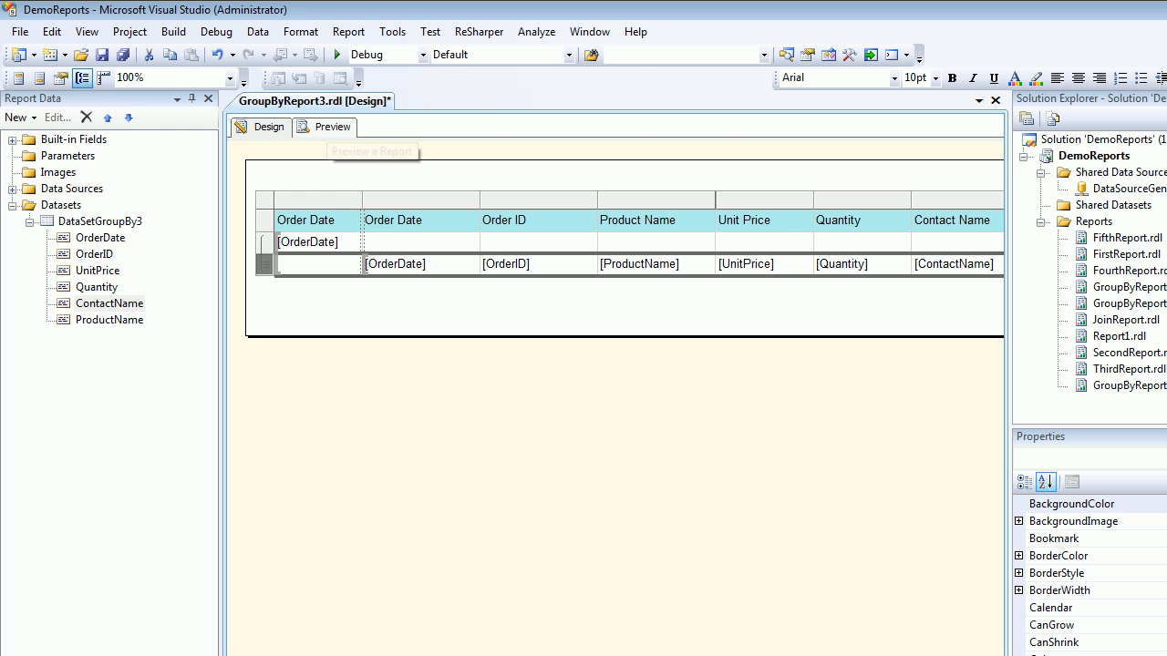
{"action": "left_click", "coordinate": [331, 126]}
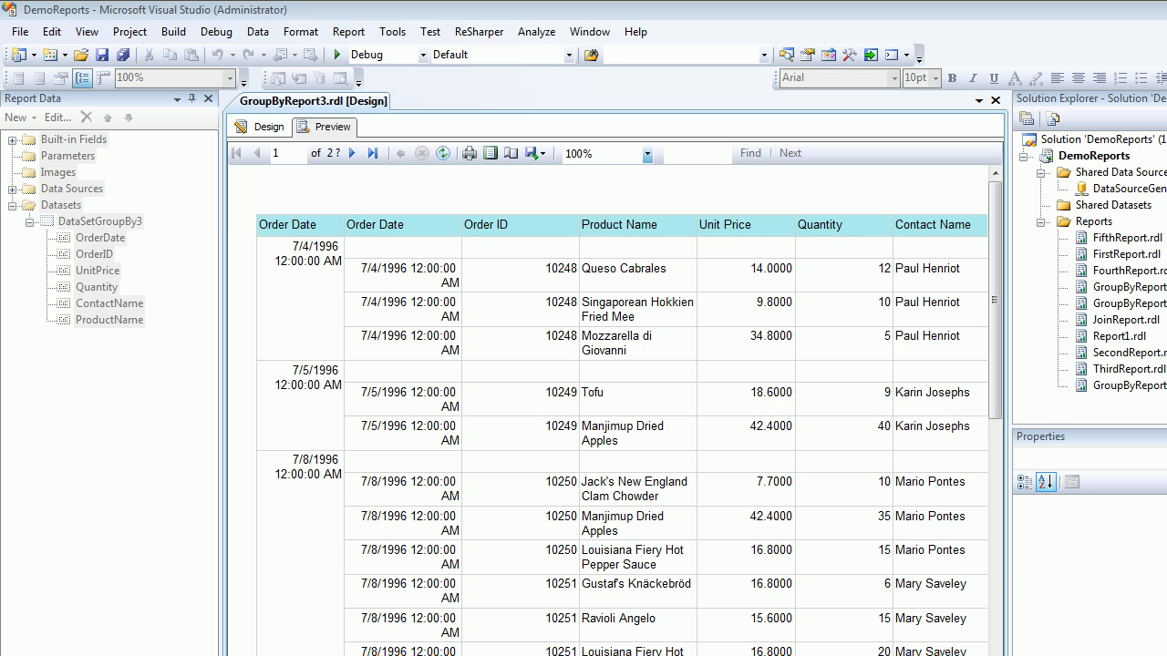
{"action": "left_click", "coordinate": [268, 127]}
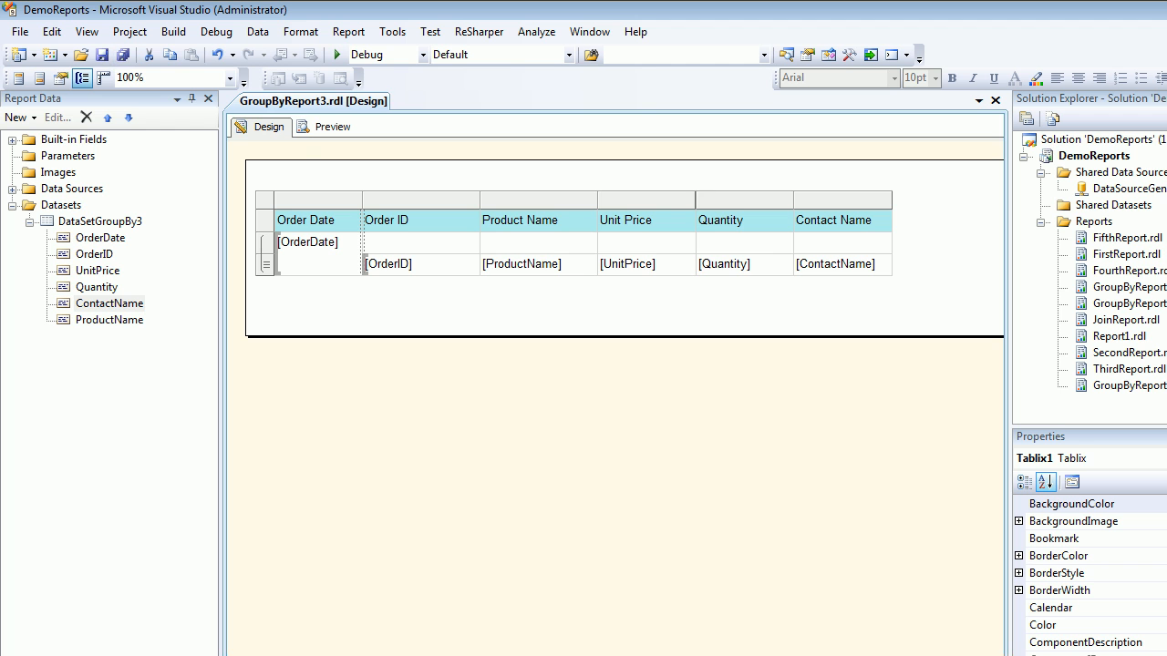
{"action": "left_click", "coordinate": [332, 127]}
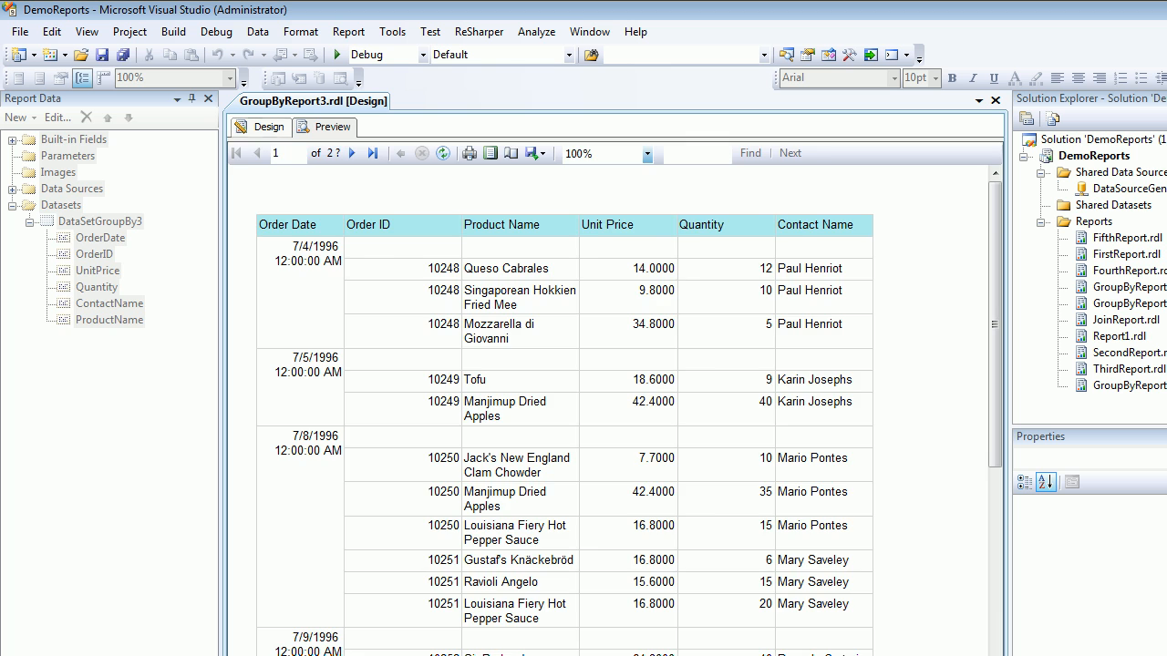
{"action": "left_click", "coordinate": [268, 126]}
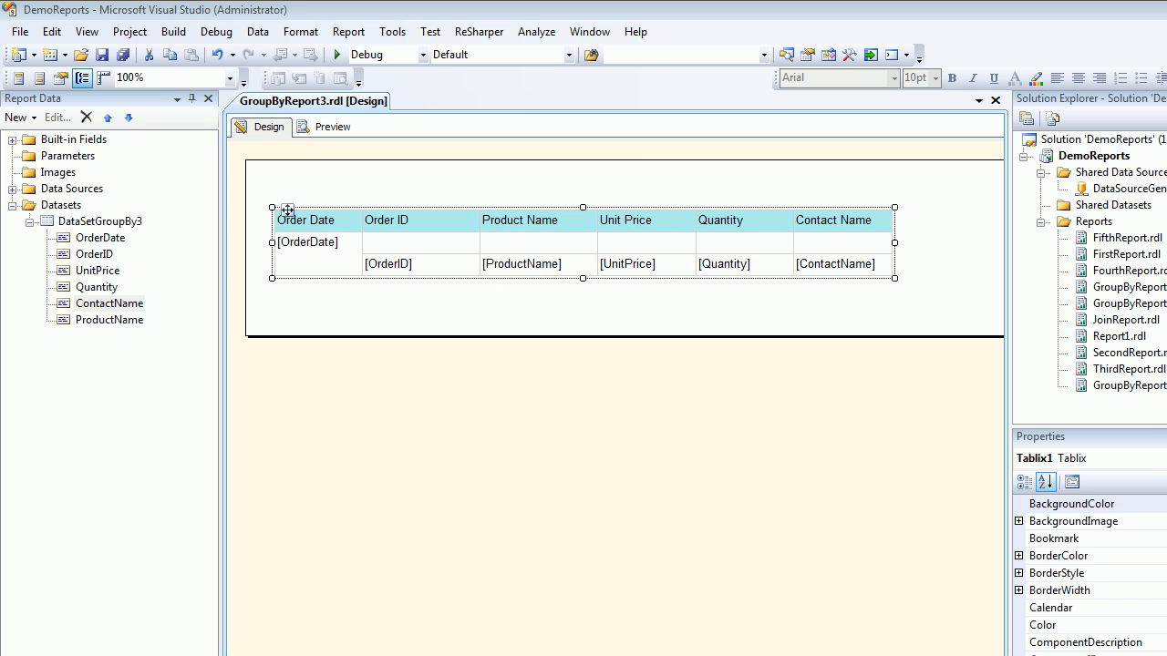
Step: Set the details row visibility to Hide, toggled by the OrderDate1 text box
{"action": "left_click", "coordinate": [307, 241]}
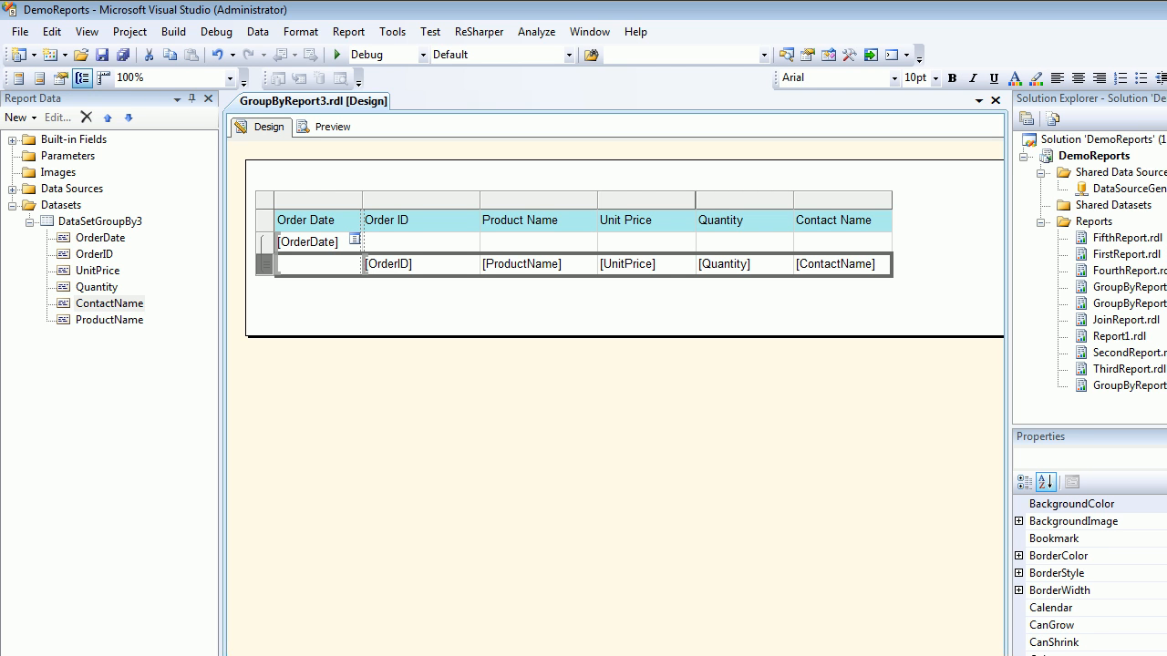
{"action": "left_click", "coordinate": [401, 263]}
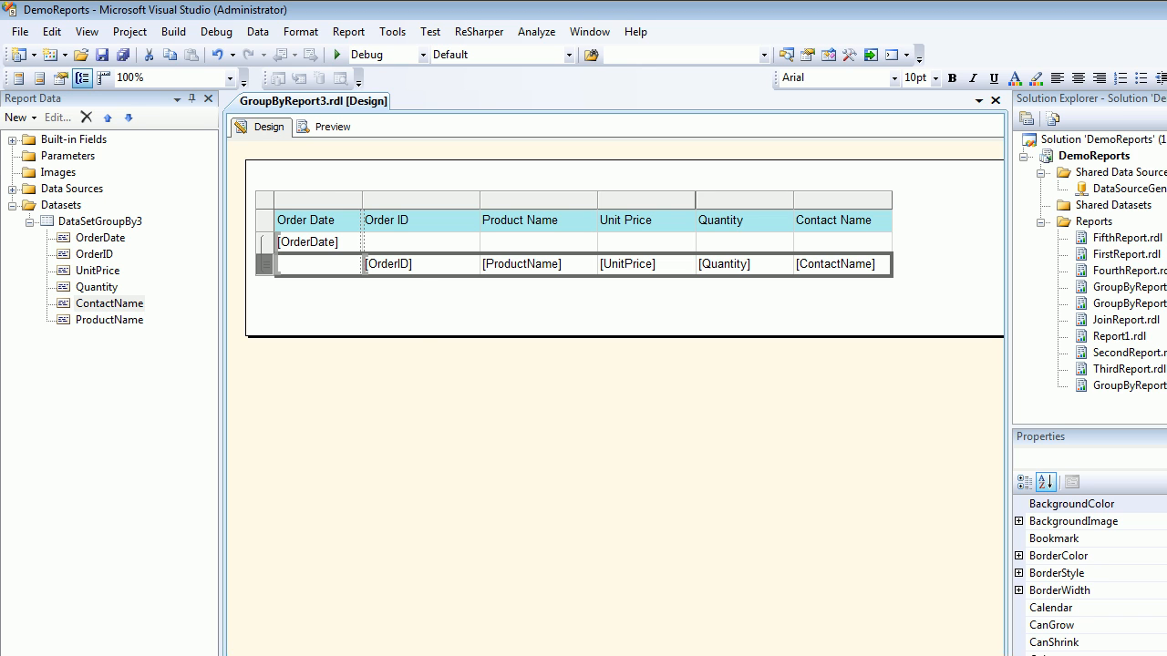
{"action": "right_click", "coordinate": [265, 264]}
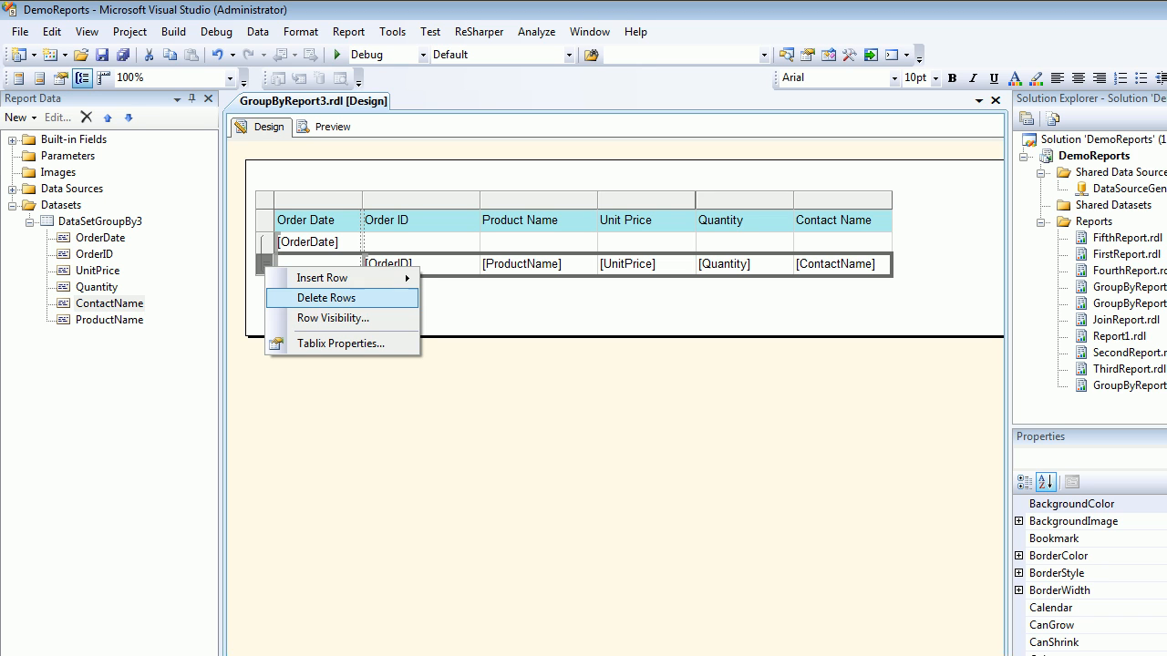
{"action": "left_click", "coordinate": [332, 318]}
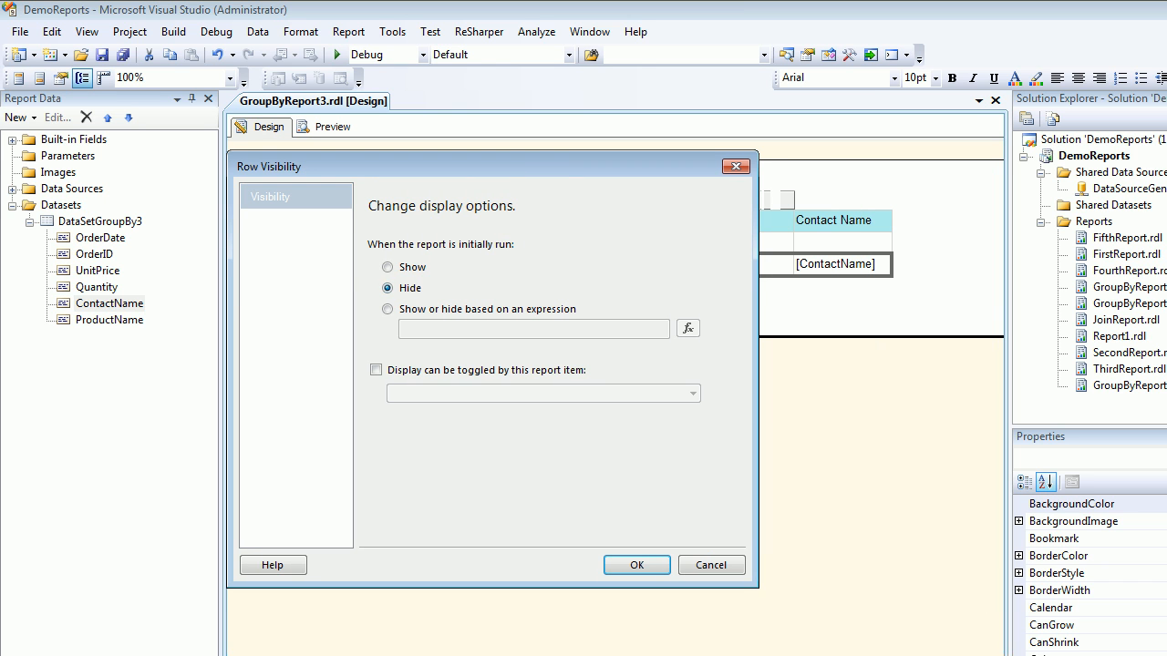
{"action": "left_click", "coordinate": [375, 370]}
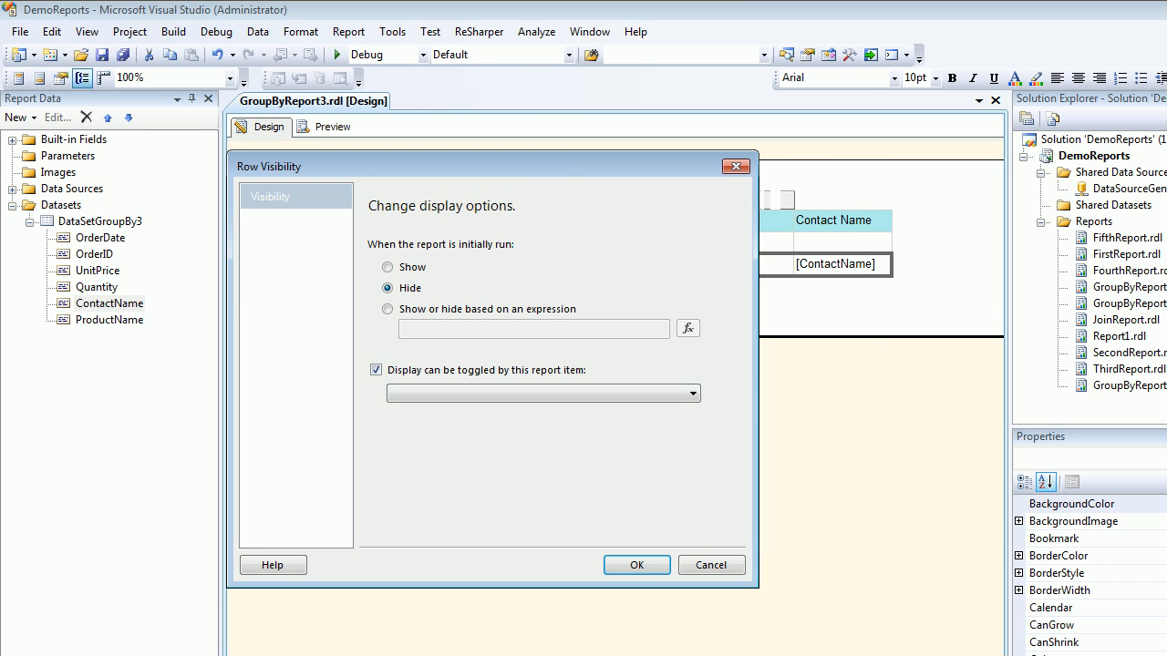
{"action": "left_click", "coordinate": [691, 393]}
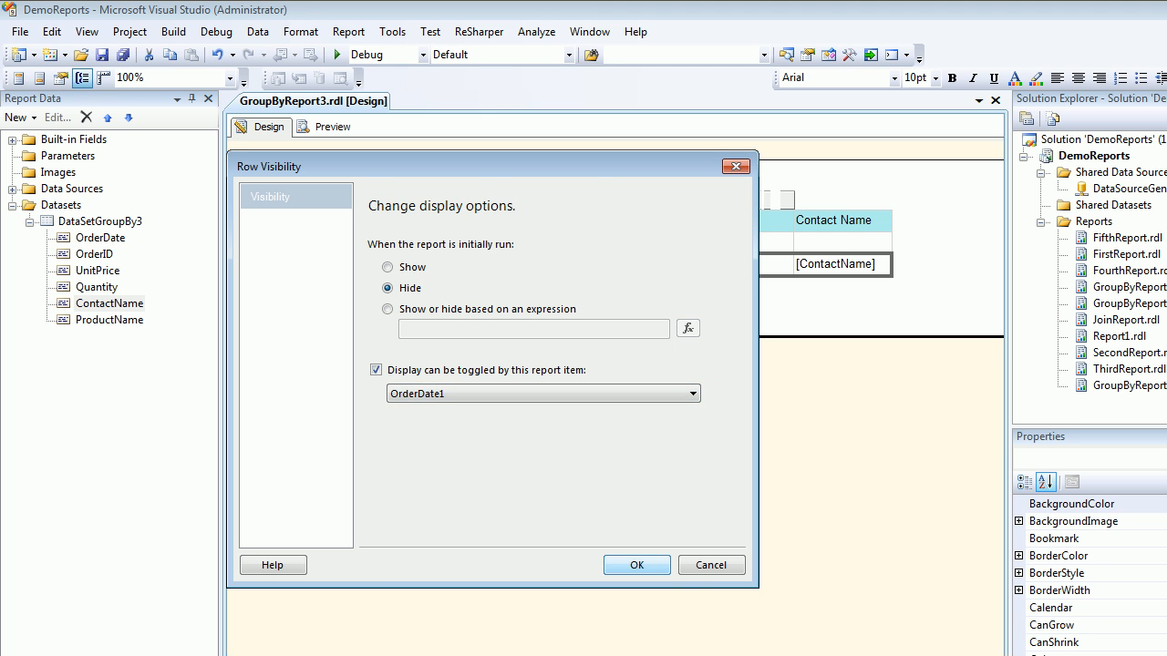
{"action": "left_click", "coordinate": [636, 565]}
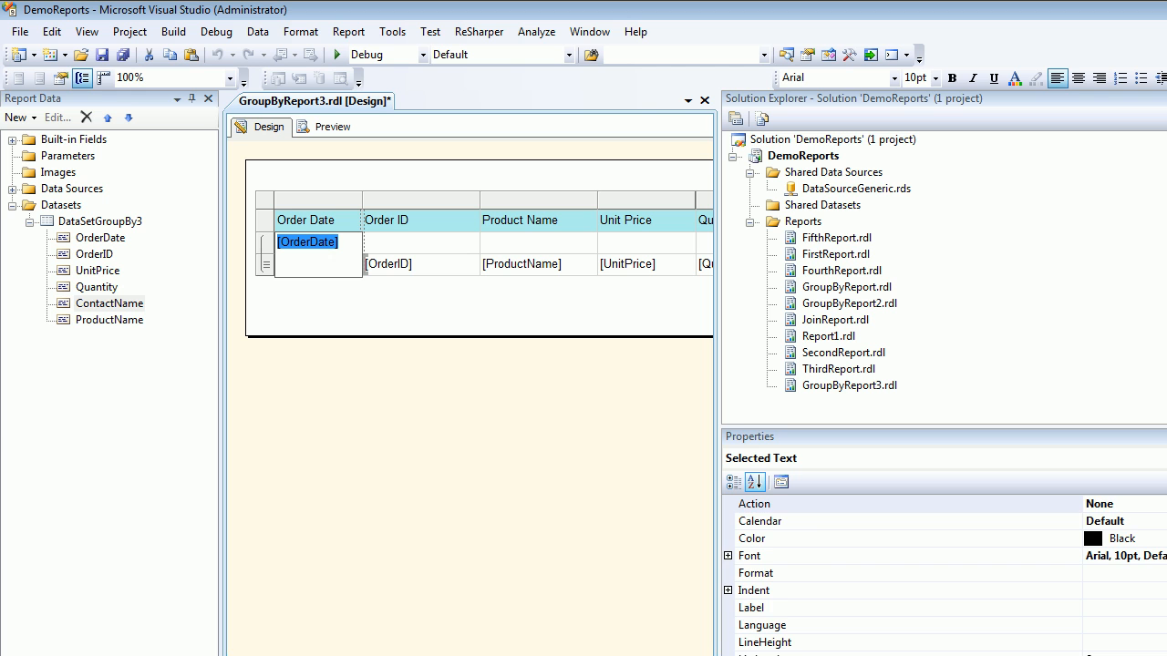
Step: Select the OrderDate1 text box and preview the report with collapsed order dates
{"action": "scroll", "scroll_direction": "down", "scroll_amount": 3}
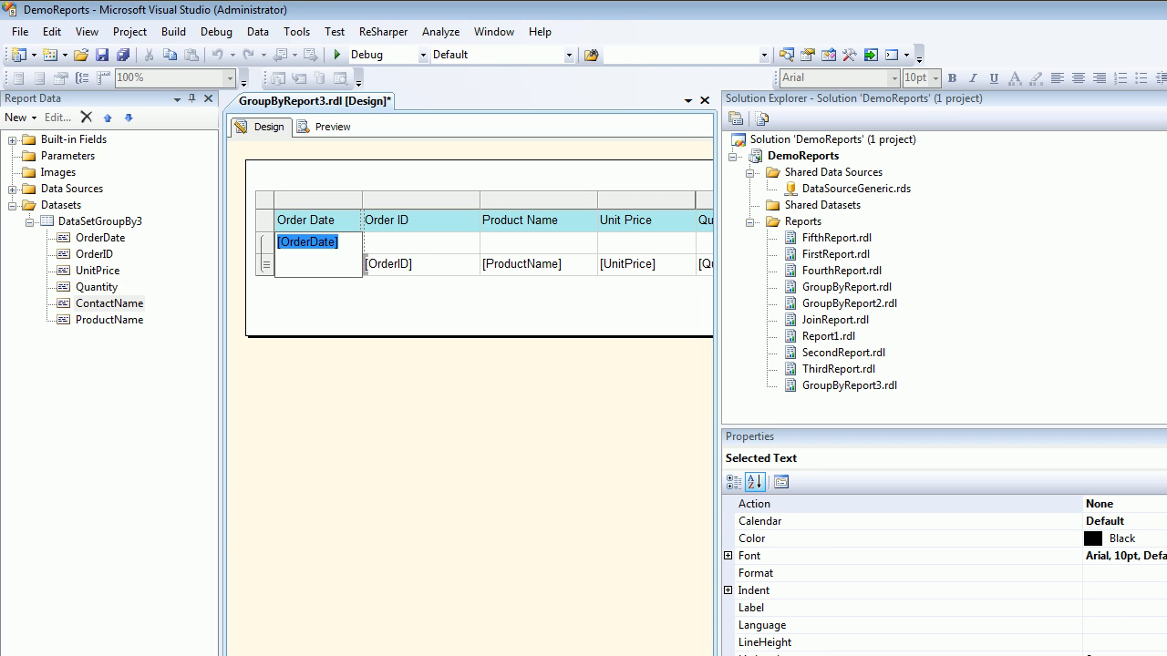
{"action": "left_click", "coordinate": [317, 253]}
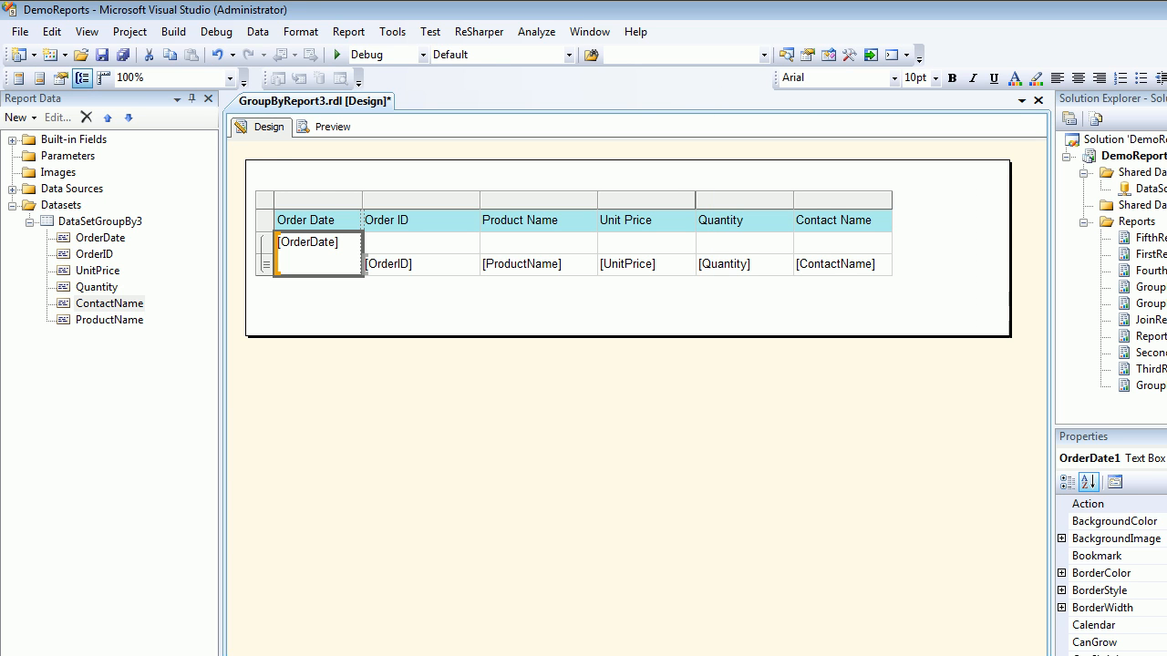
{"action": "left_click", "coordinate": [331, 127]}
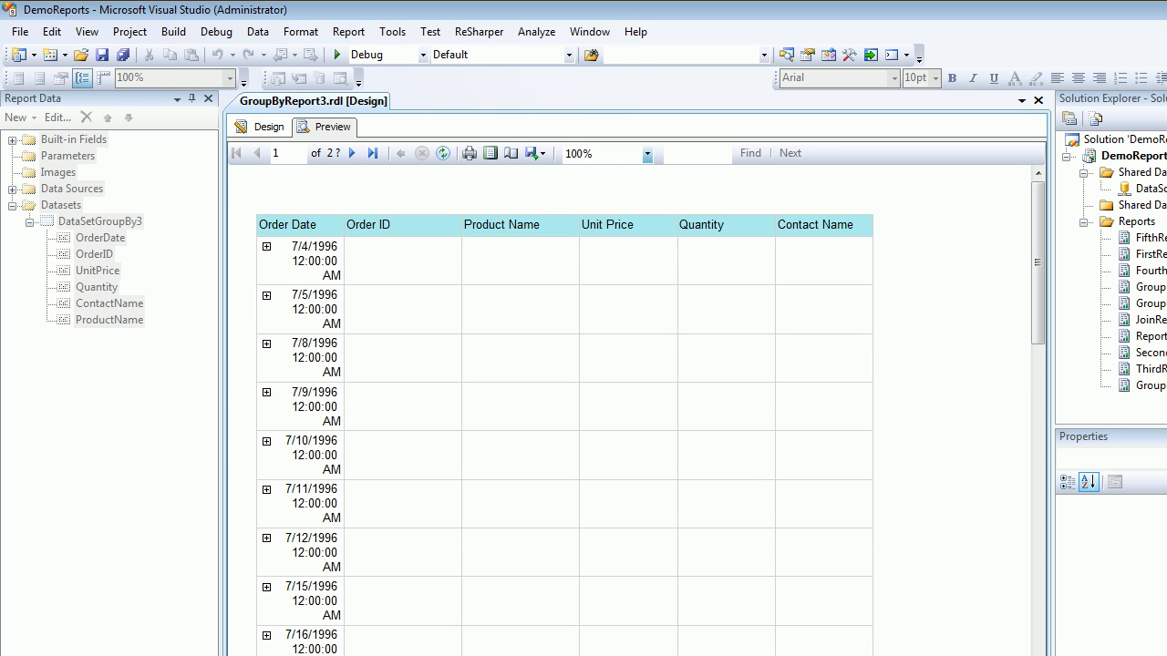
Step: Expand the 7/16/1996 and 7/5/1996 order dates in Preview, then switch back to Design
{"action": "scroll", "scroll_direction": "down", "scroll_amount": 3}
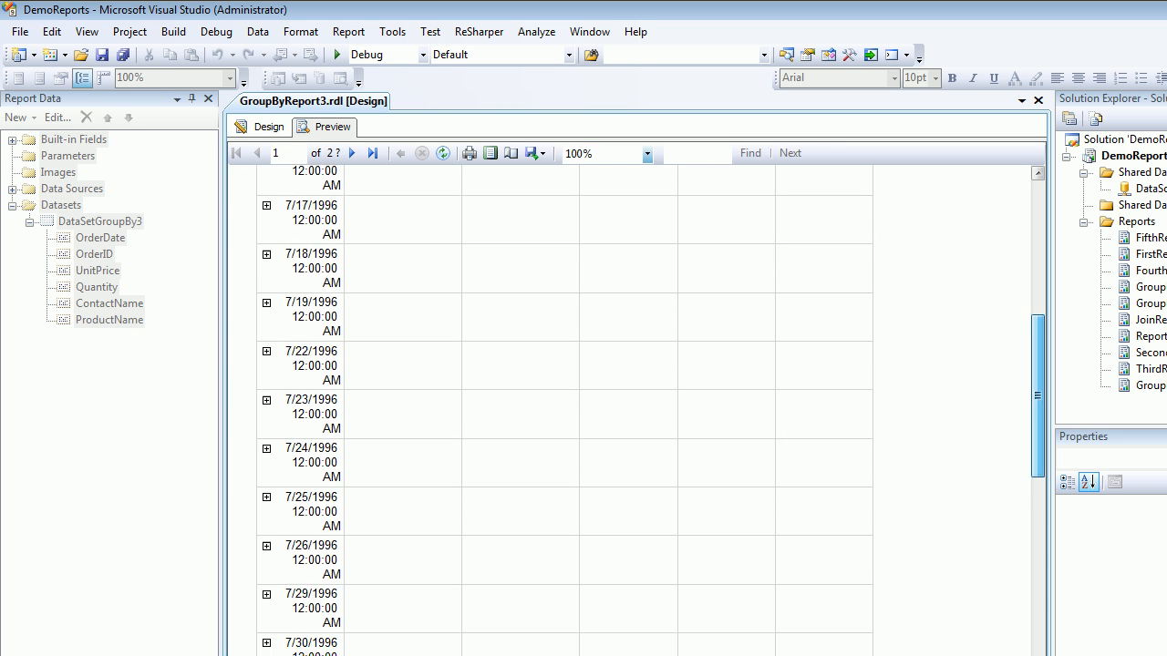
{"action": "scroll", "scroll_direction": "down", "scroll_amount": 3}
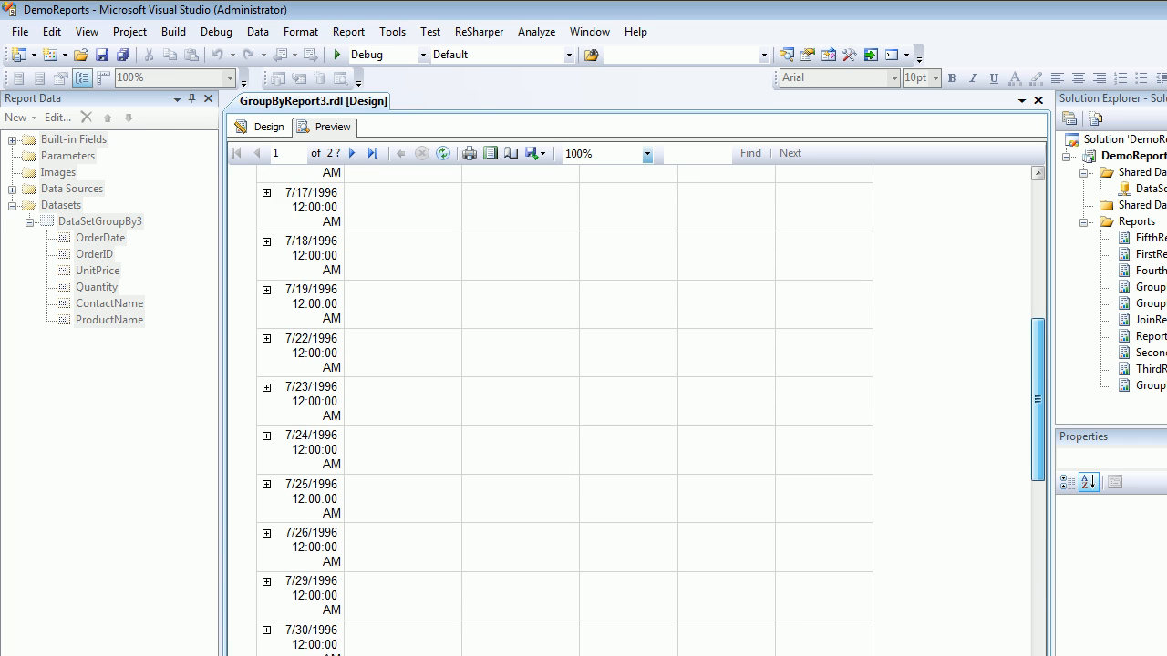
{"action": "scroll", "scroll_direction": "up", "scroll_amount": 3}
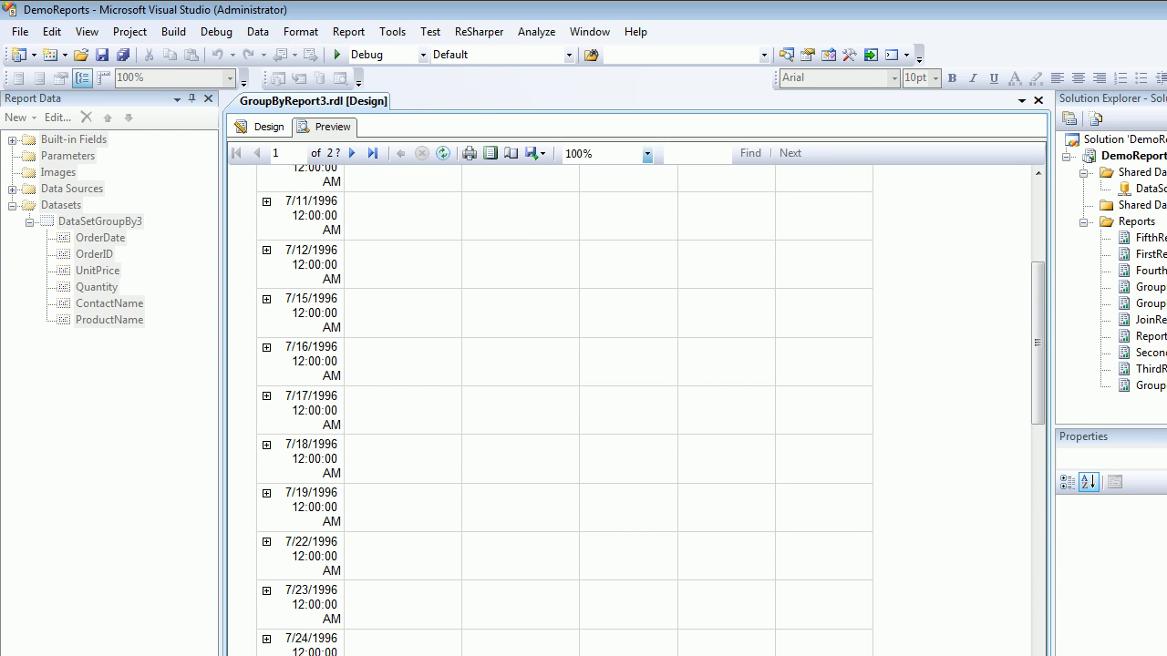
{"action": "left_click", "coordinate": [266, 348]}
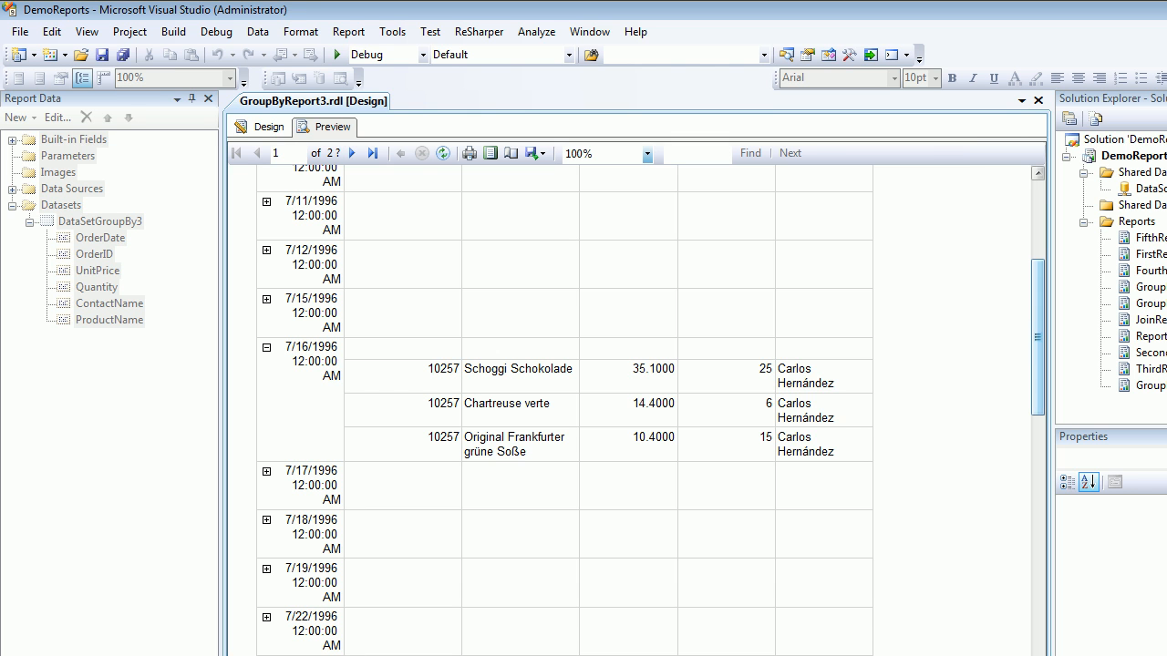
{"action": "scroll", "scroll_direction": "up", "scroll_amount": 3}
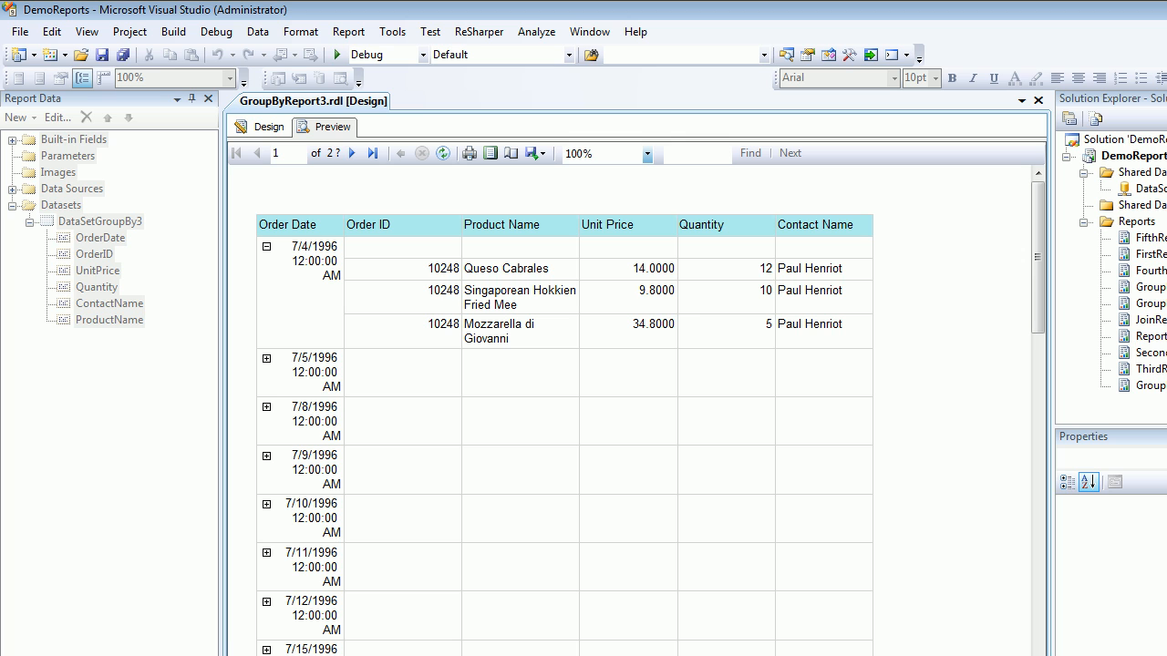
{"action": "left_click", "coordinate": [266, 357]}
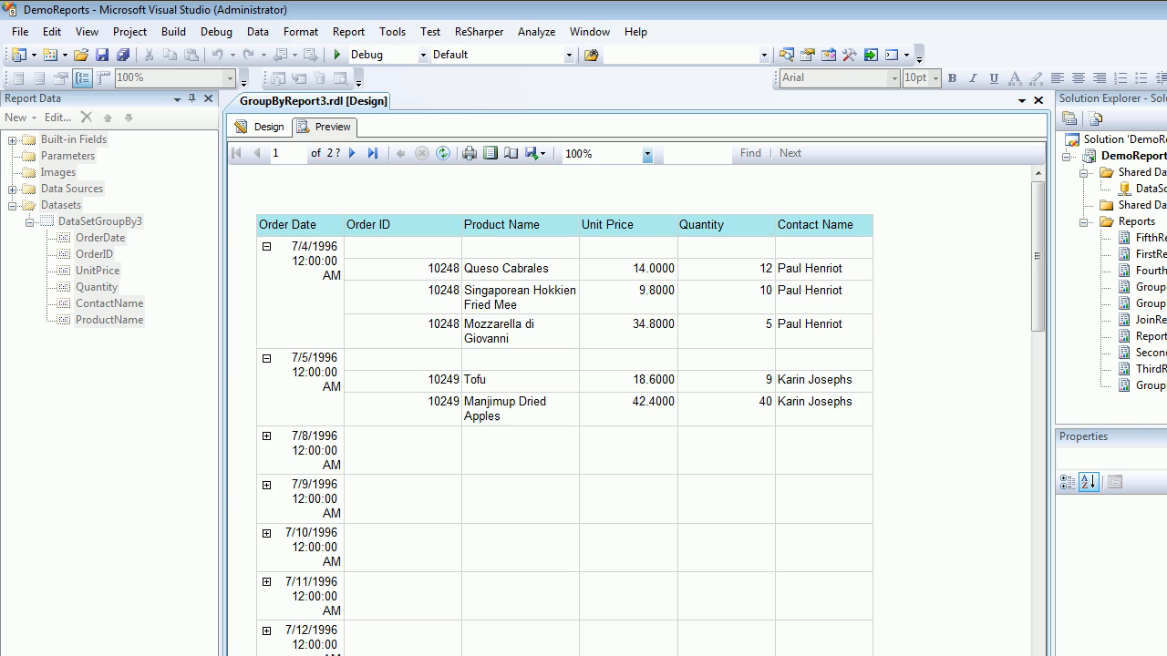
{"action": "left_click", "coordinate": [268, 126]}
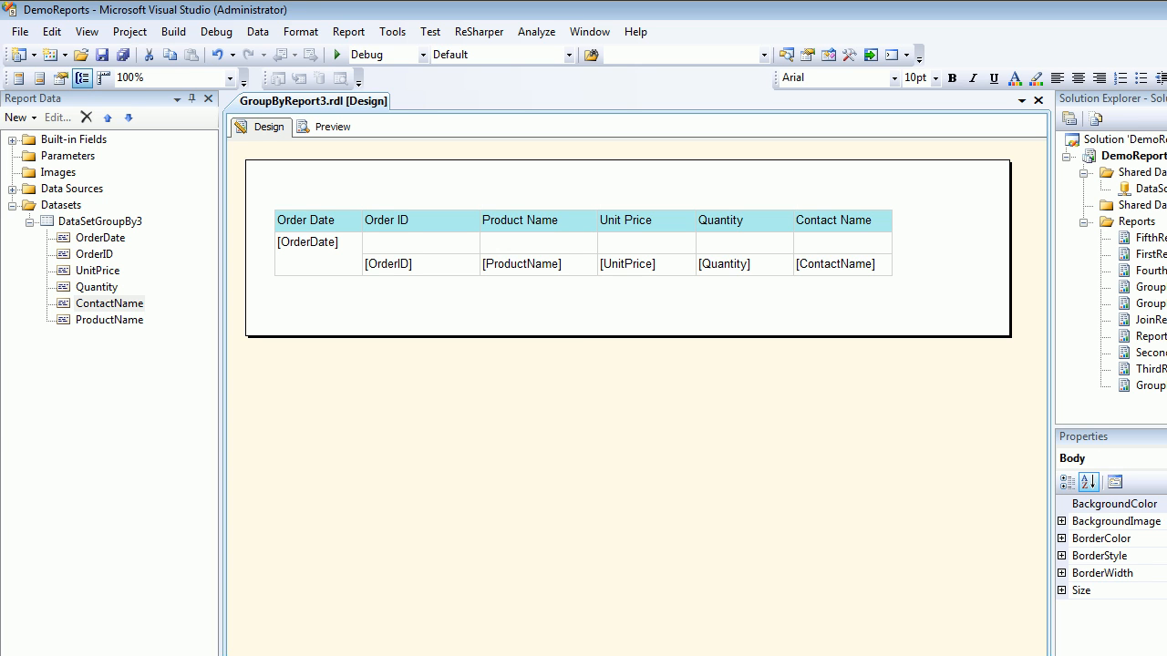
{"action": "left_click", "coordinate": [264, 263]}
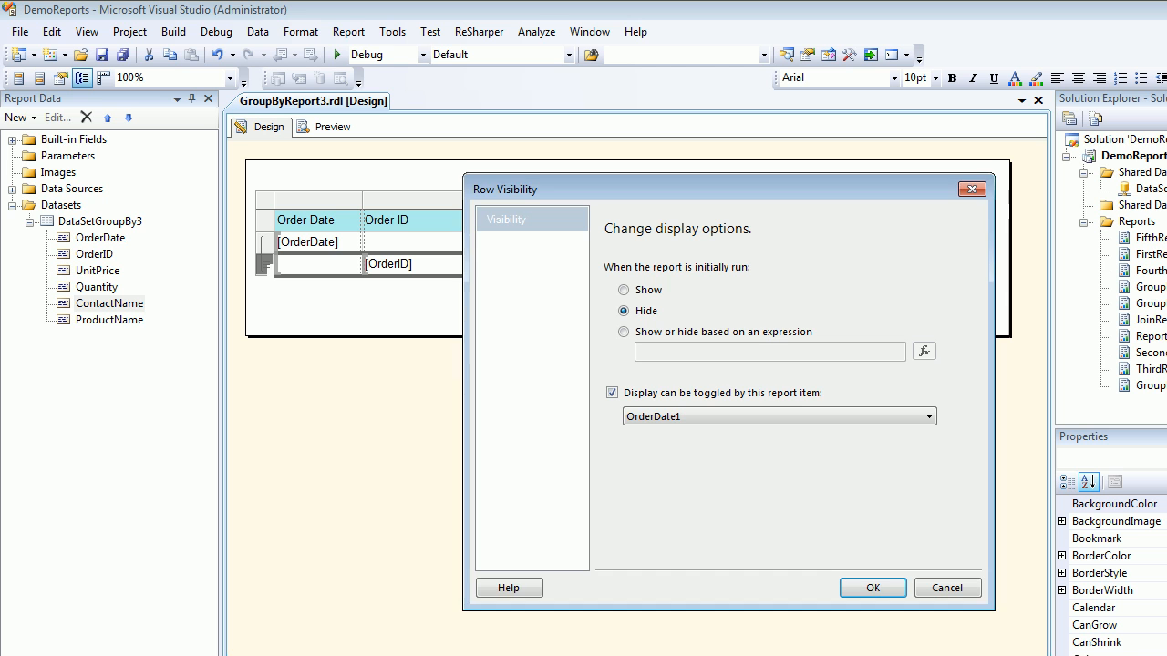
{"action": "left_click", "coordinate": [872, 587]}
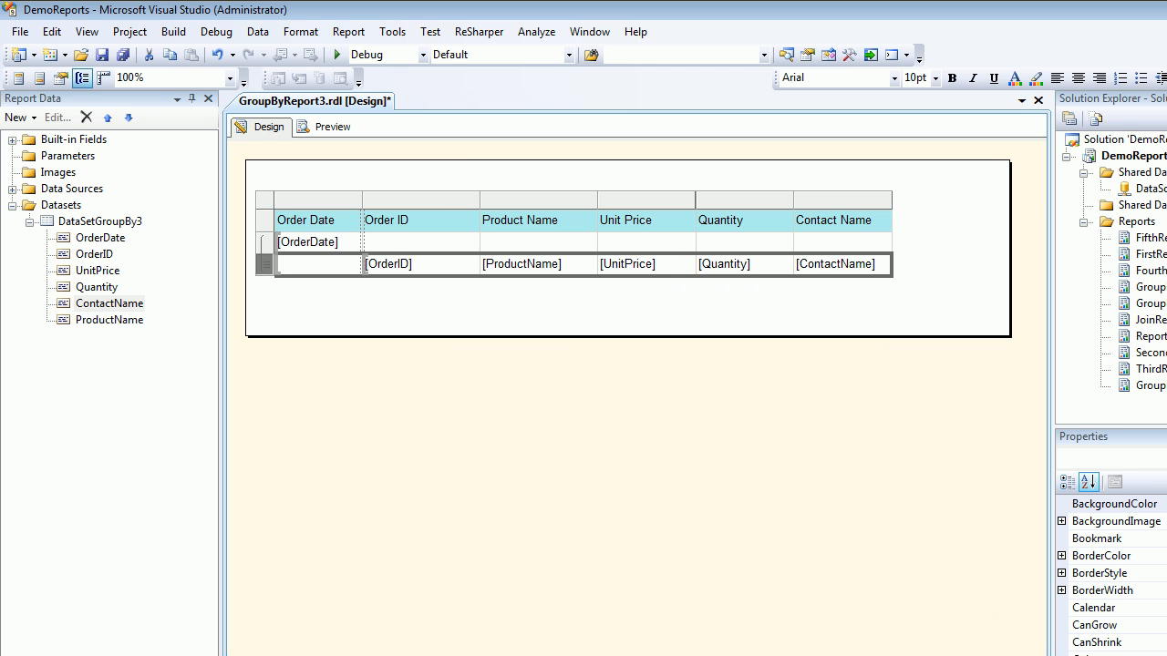